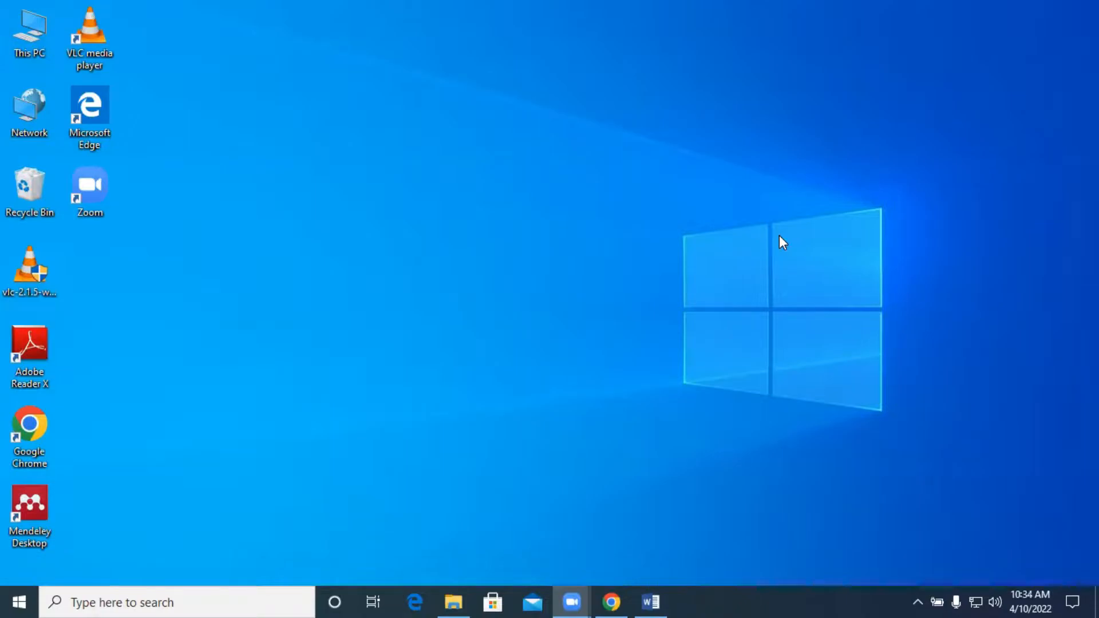
{"action": "mouse_move", "coordinate": [651, 602]}
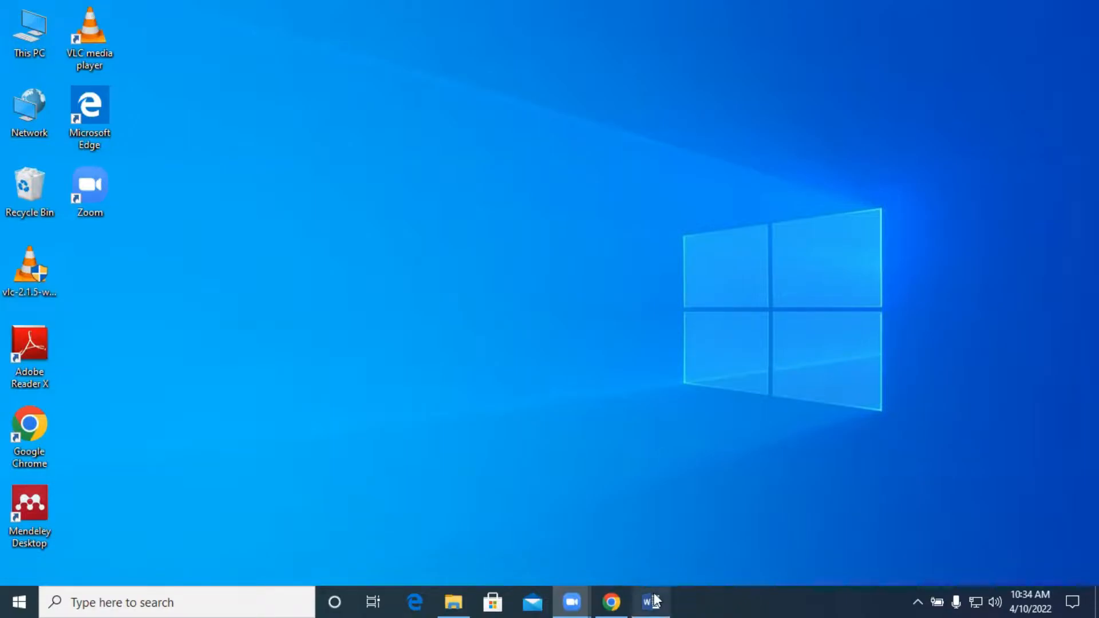
Step: Bring up the stress report and scroll down to the boring-tasks chart
{"action": "left_click", "coordinate": [650, 603]}
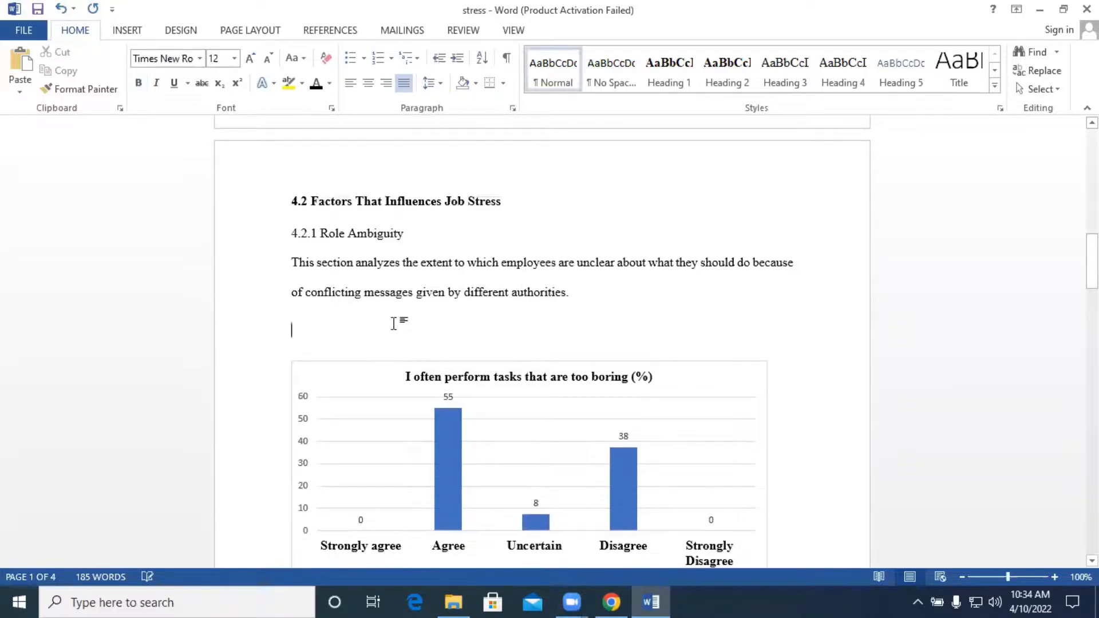
{"action": "scroll", "scroll_direction": "down", "scroll_amount": 3}
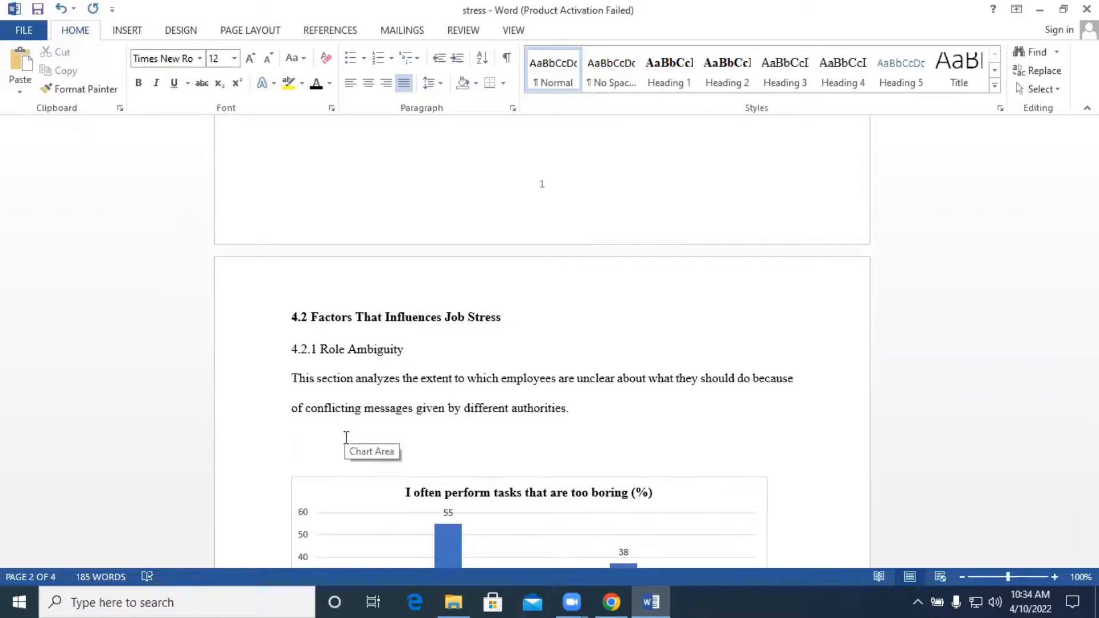
{"action": "scroll", "scroll_direction": "down", "scroll_amount": 3}
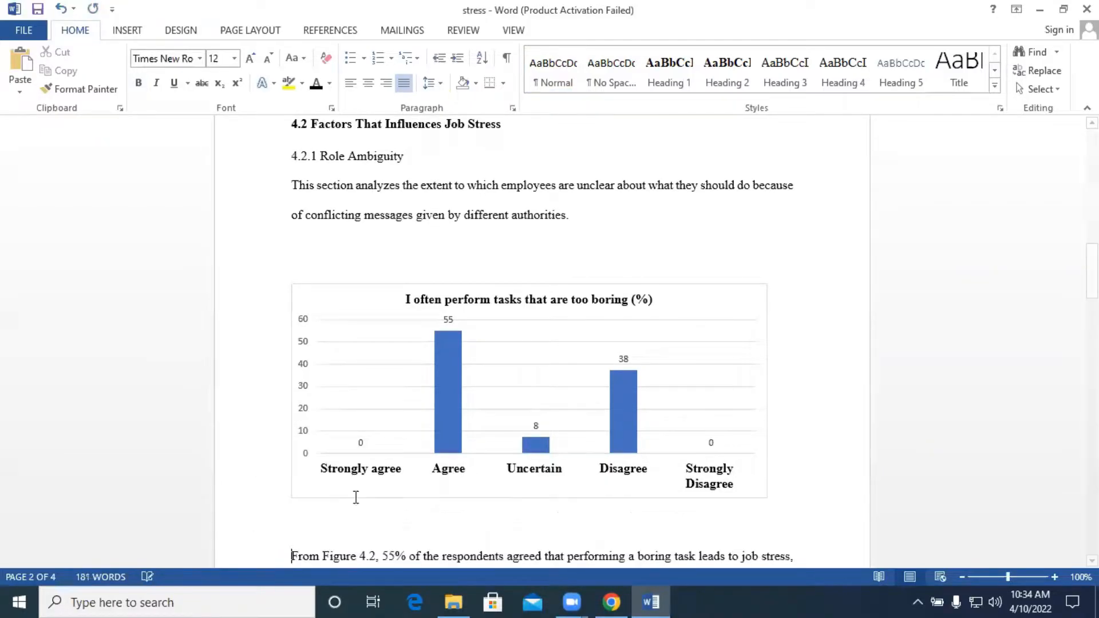
{"action": "scroll", "scroll_direction": "down", "scroll_amount": 3}
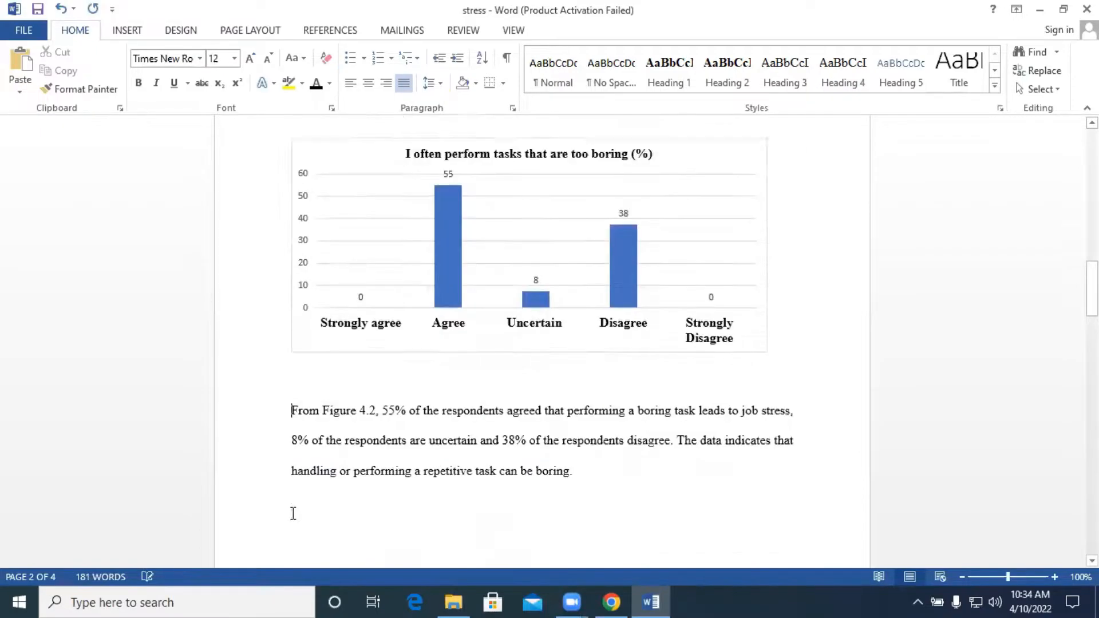
{"action": "scroll", "scroll_direction": "down", "scroll_amount": 3}
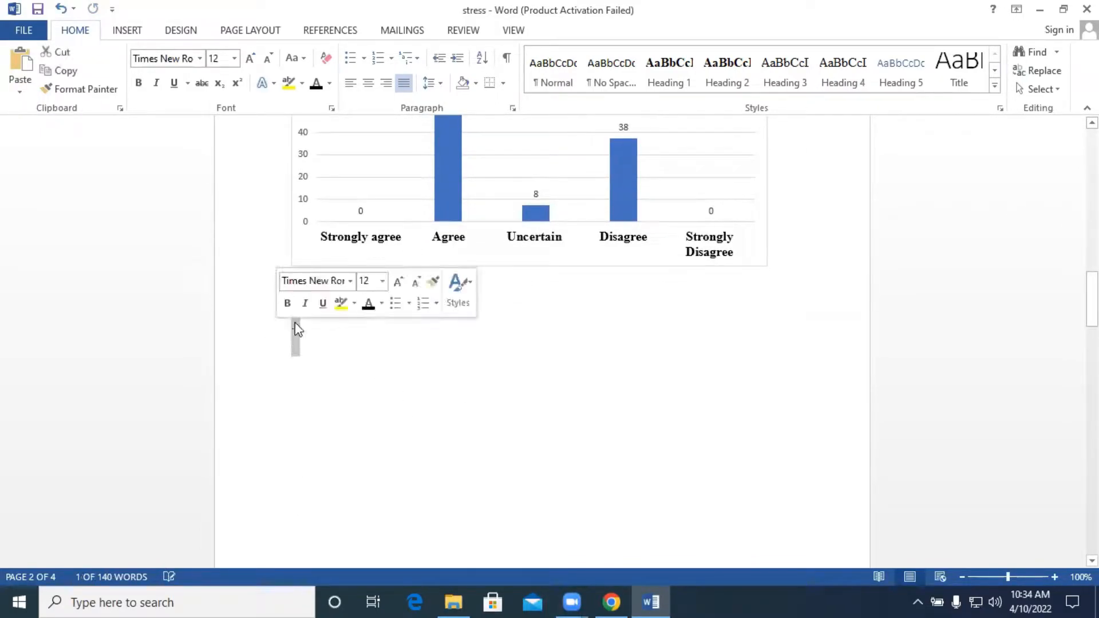
{"action": "scroll", "scroll_direction": "down", "scroll_amount": 3}
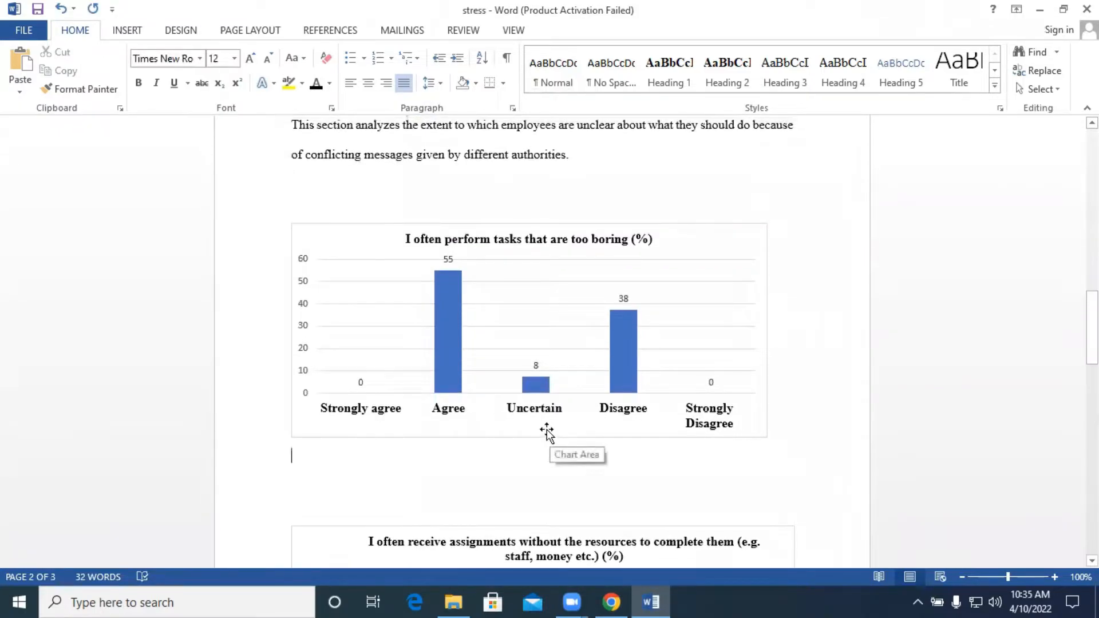
{"action": "mouse_move", "coordinate": [540, 410]}
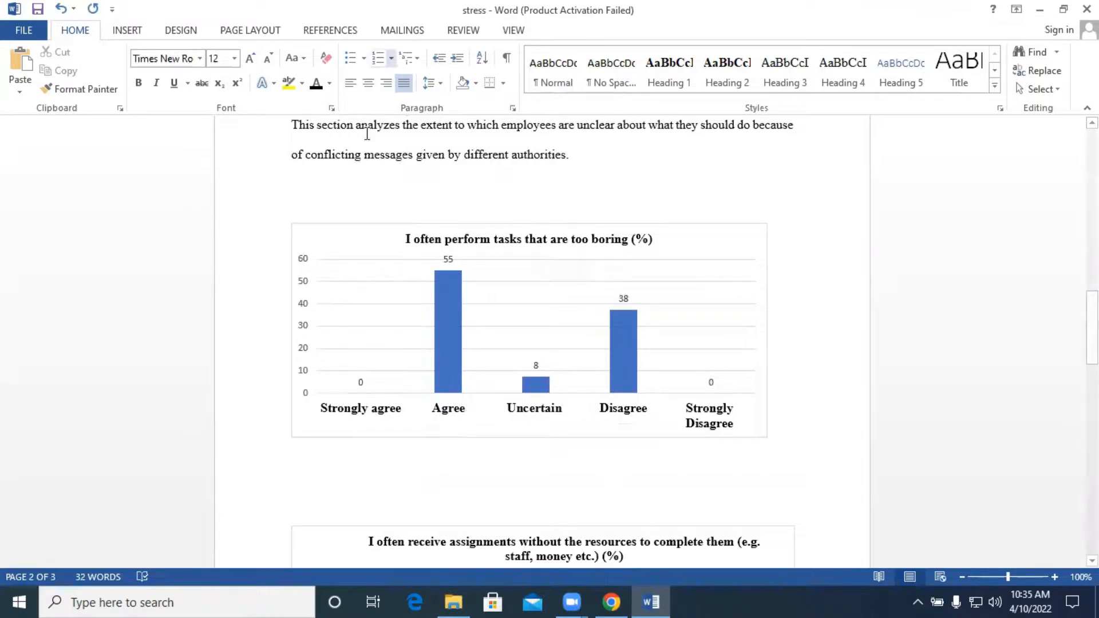
{"action": "mouse_move", "coordinate": [468, 245]}
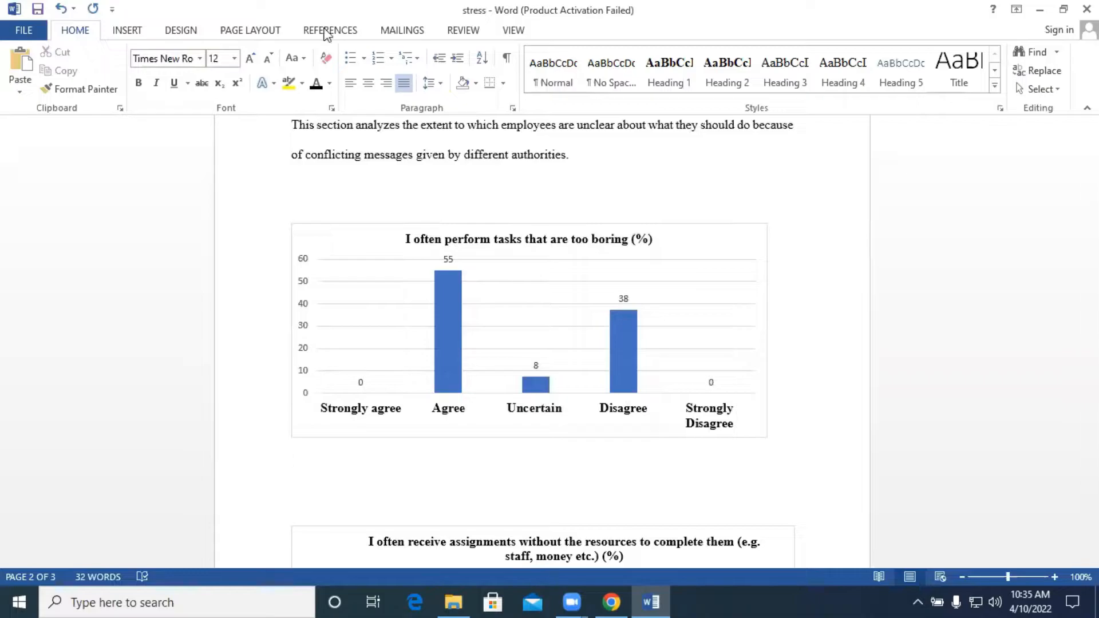
Step: Below the first chart, start a caption reading 'Figure 1: Perform task that are too boring'
{"action": "left_click", "coordinate": [291, 455]}
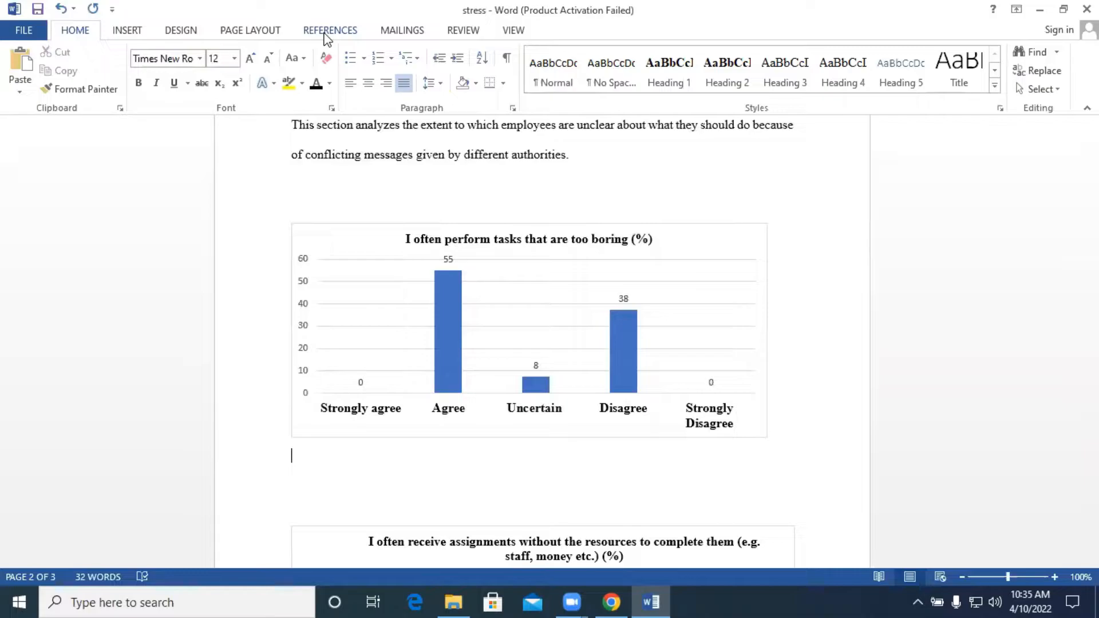
{"action": "left_click", "coordinate": [330, 31]}
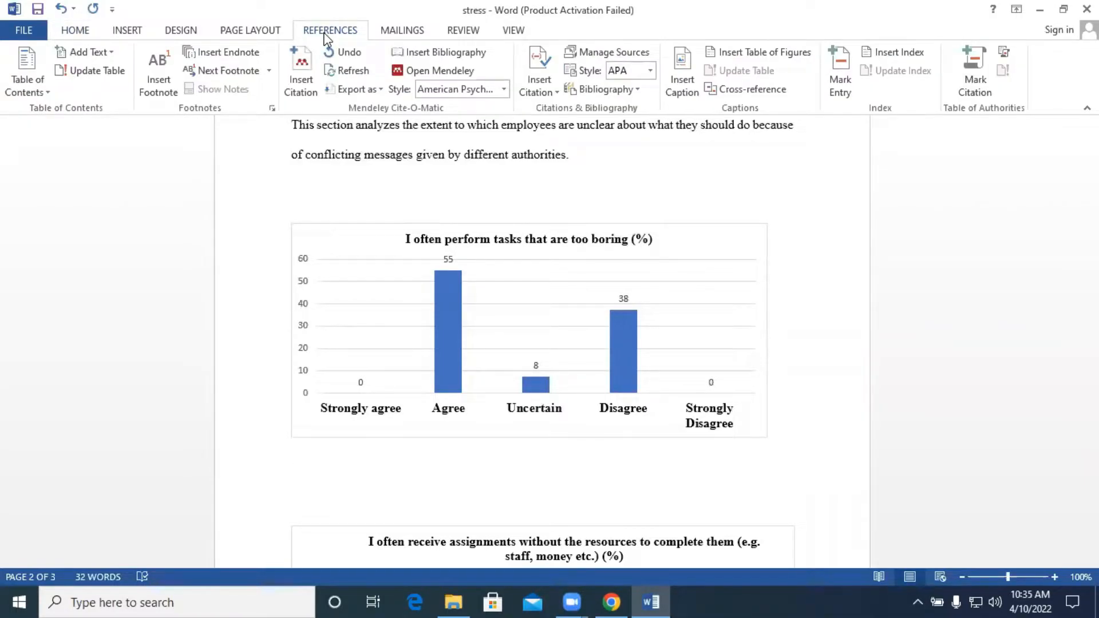
{"action": "left_click", "coordinate": [681, 70]}
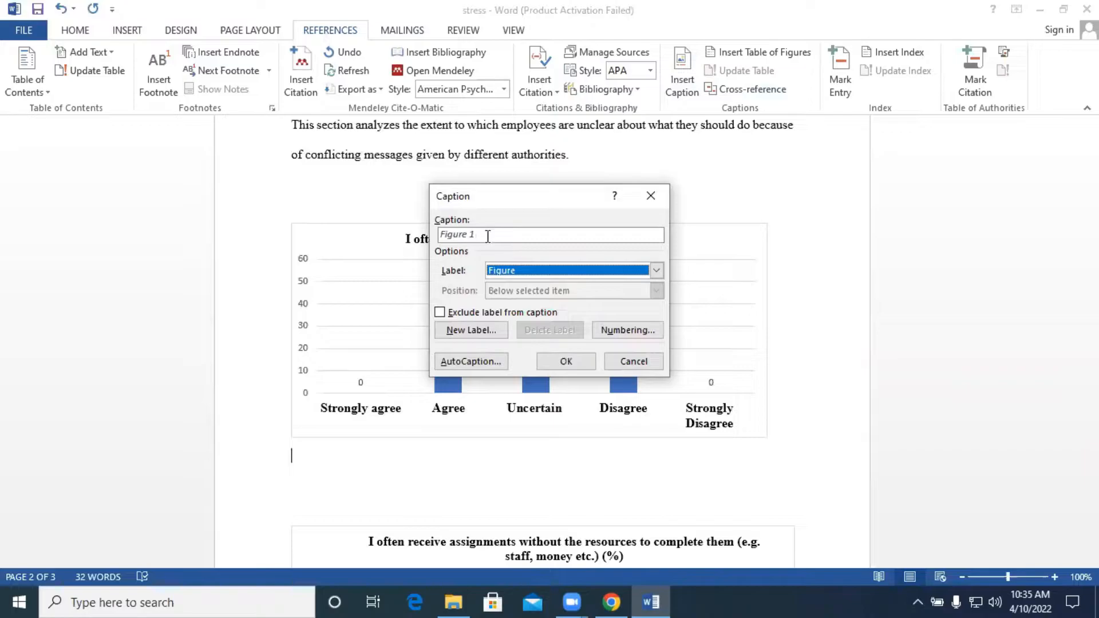
{"action": "type", "text": ":"}
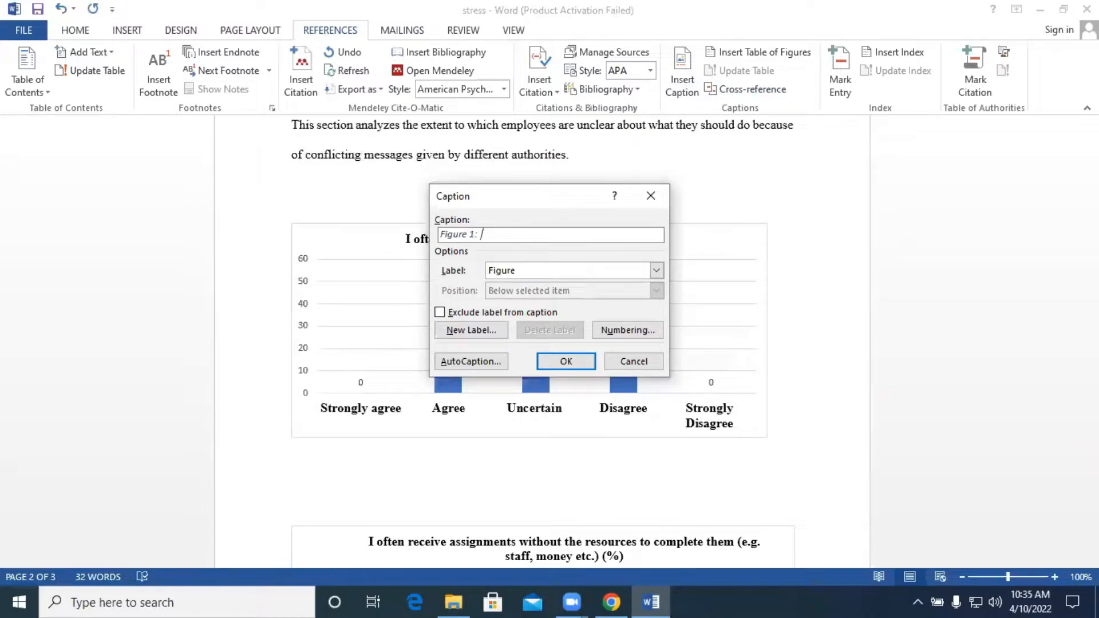
{"action": "type", "text": "Per"}
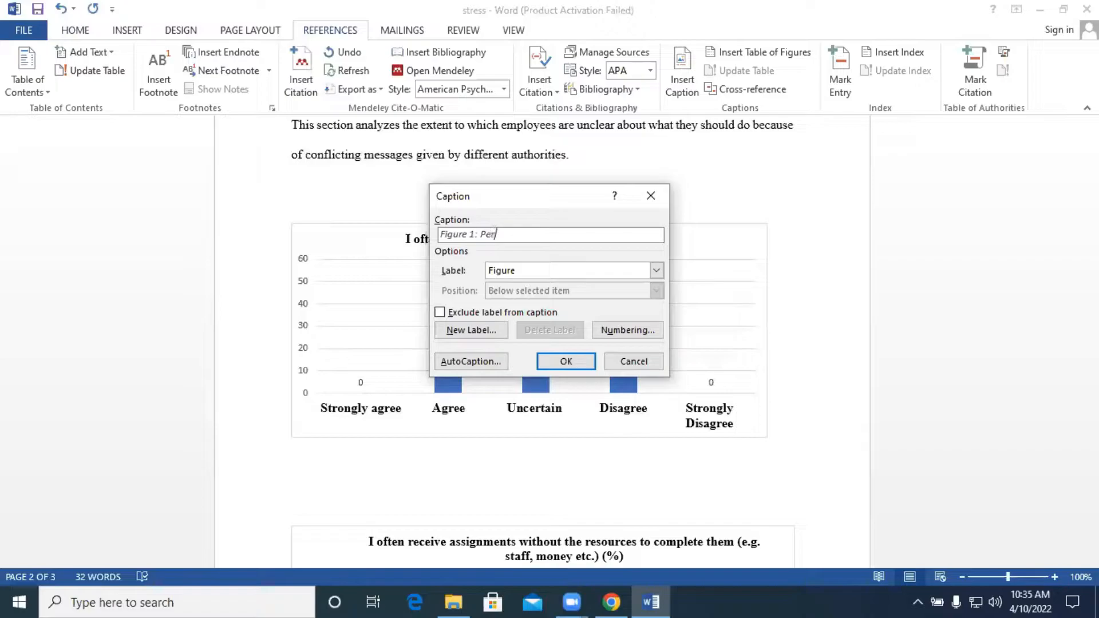
{"action": "type", "text": "form"}
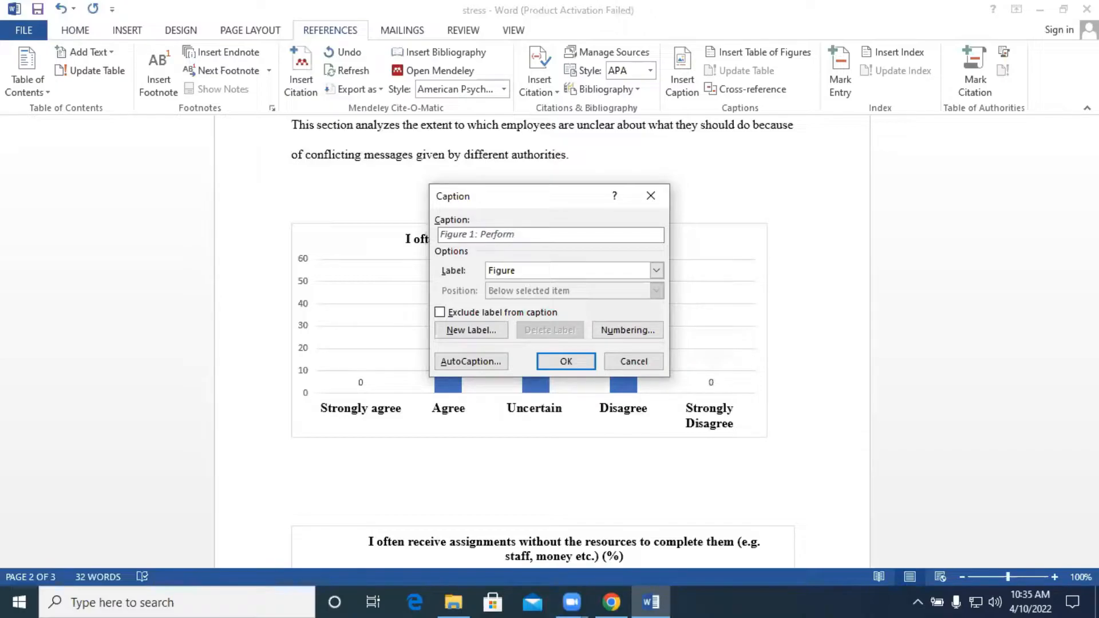
{"action": "type", "text": "task that"}
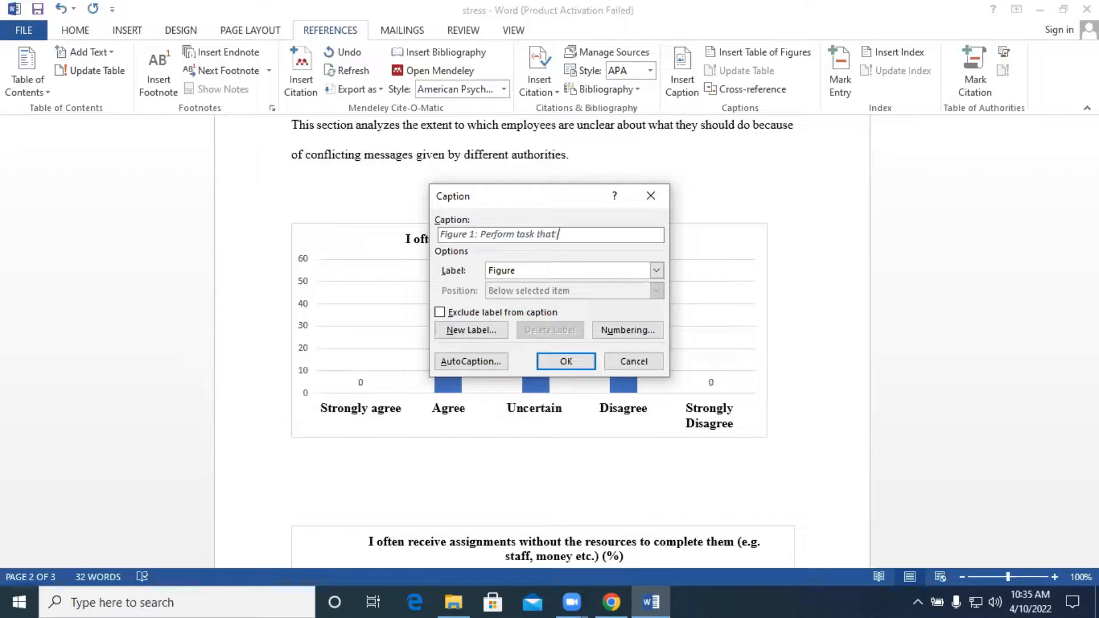
{"action": "type", "text": "are ta"}
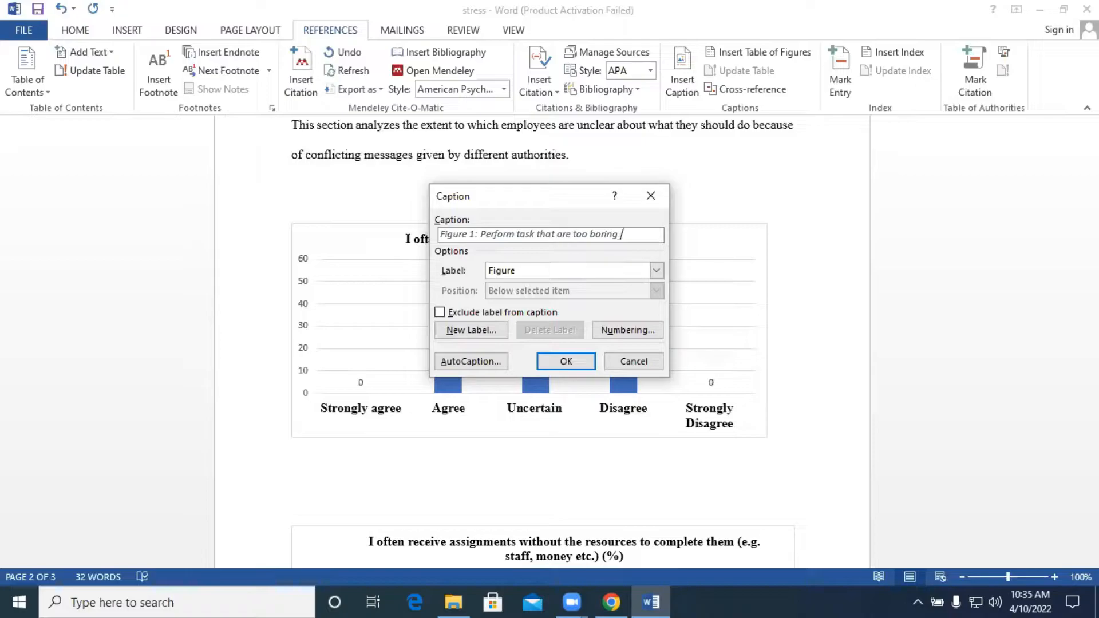
Step: Insert the Figure 1 caption and make it bold, non-italic, size 12
{"action": "left_click", "coordinate": [565, 362]}
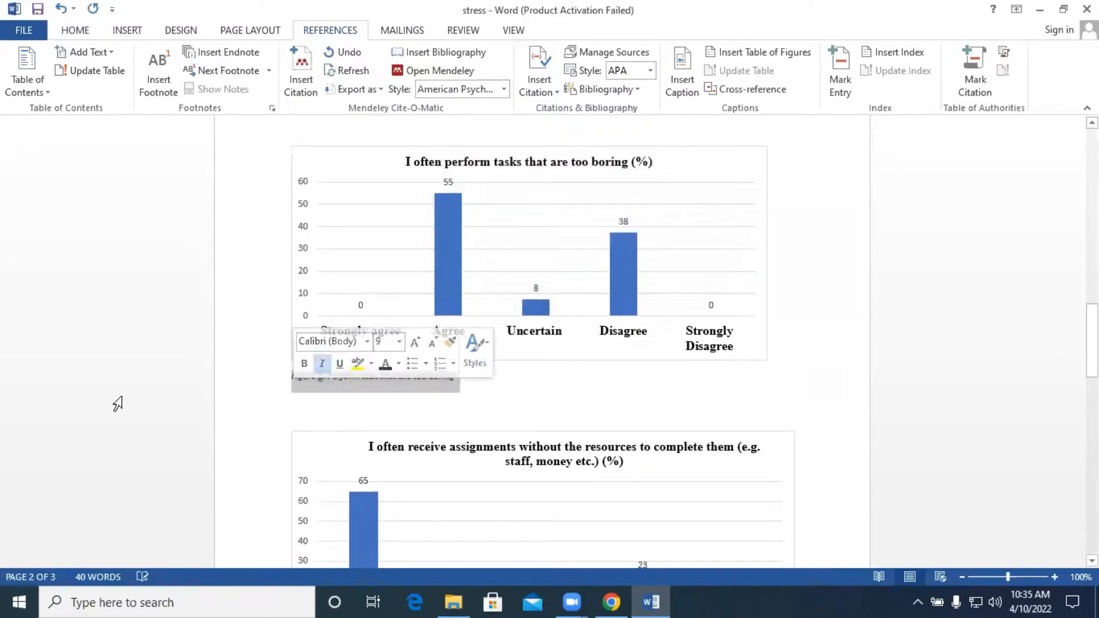
{"action": "left_click", "coordinate": [75, 31]}
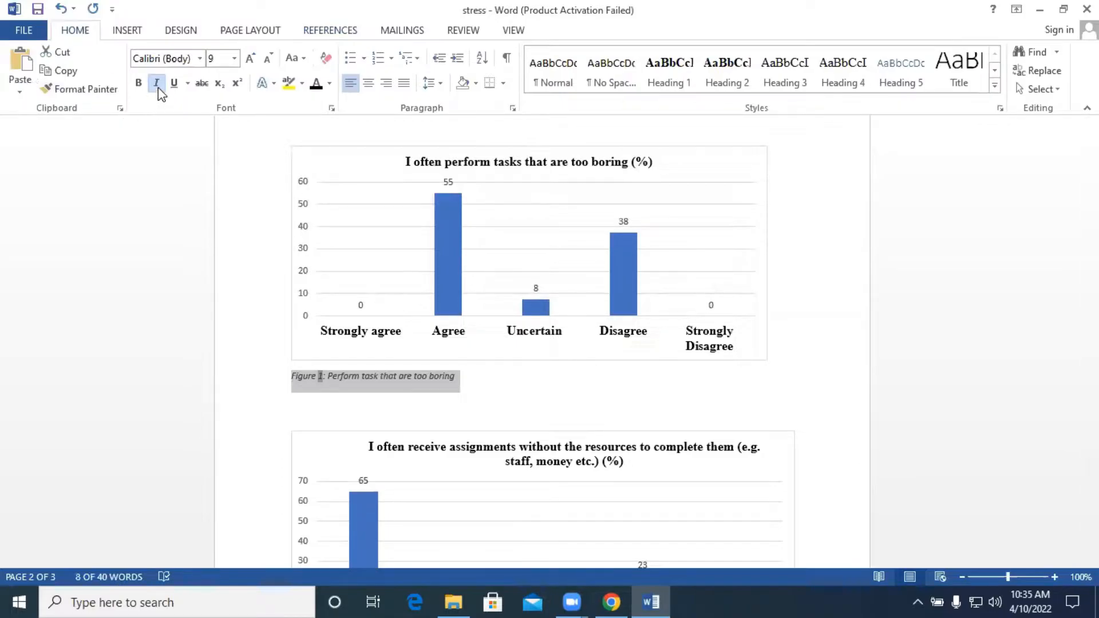
{"action": "left_click", "coordinate": [200, 59]}
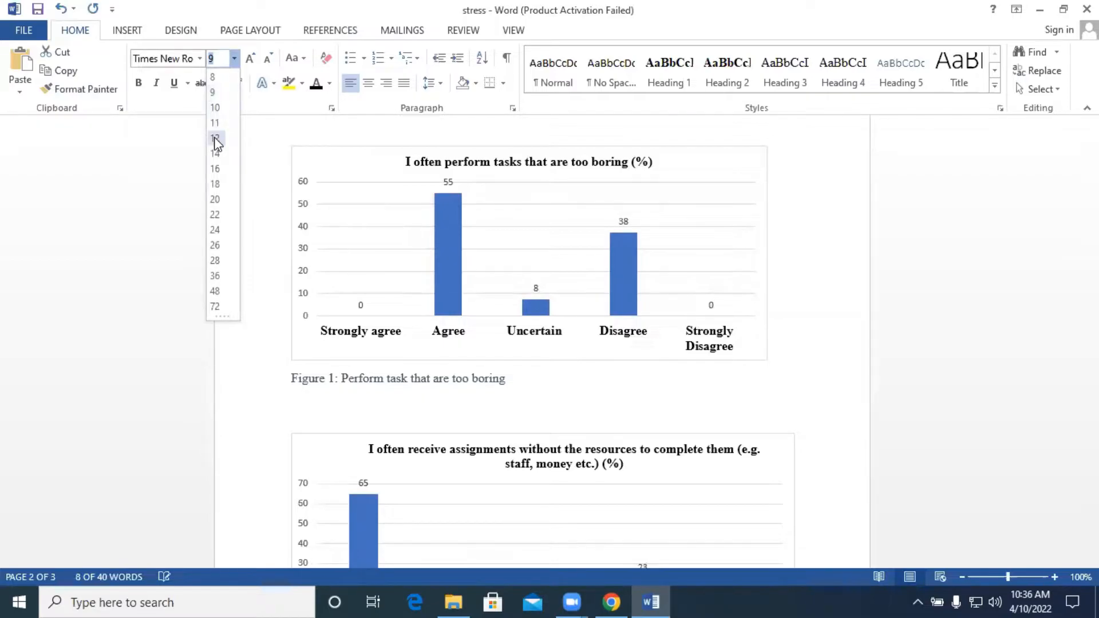
{"action": "left_click", "coordinate": [214, 137]}
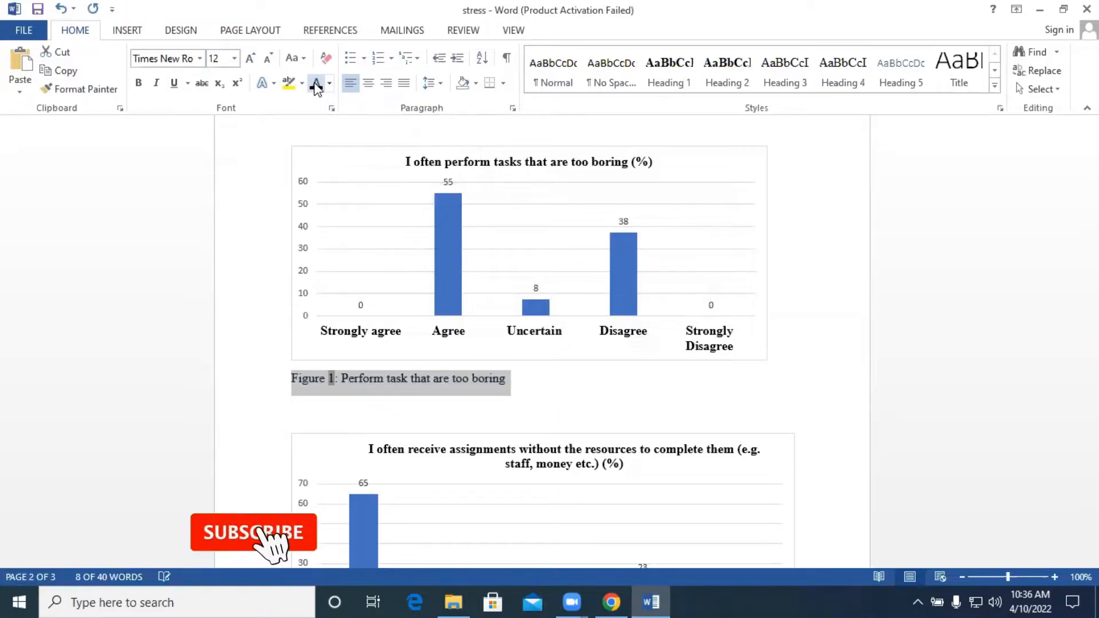
{"action": "left_click", "coordinate": [138, 83]}
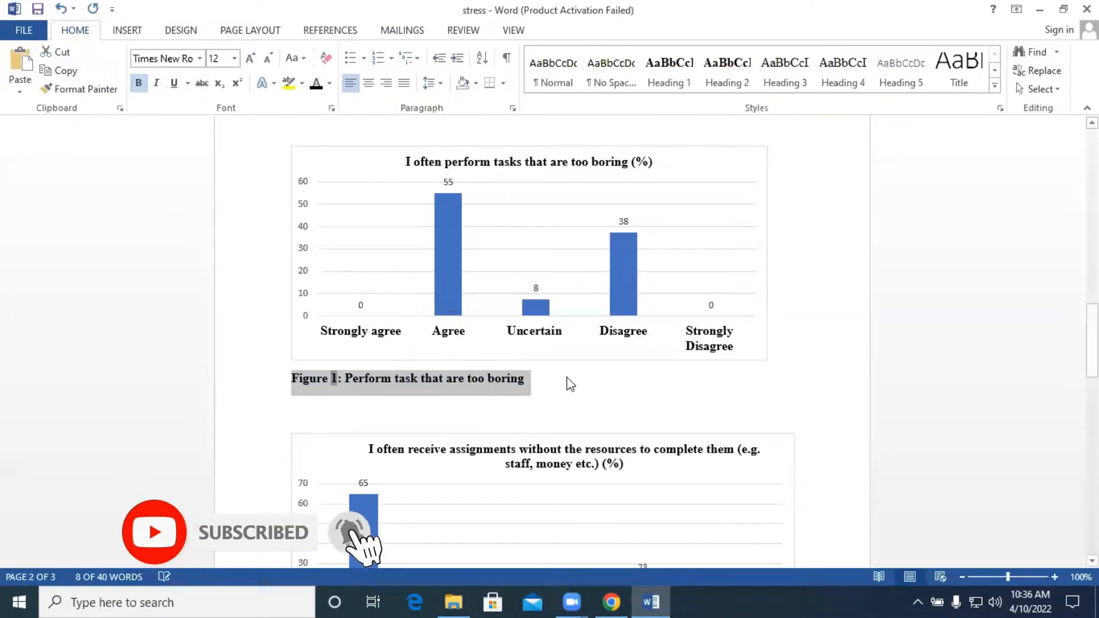
Step: Scroll to the missing-resources chart and start a new caption from References
{"action": "scroll", "scroll_direction": "down", "scroll_amount": 3}
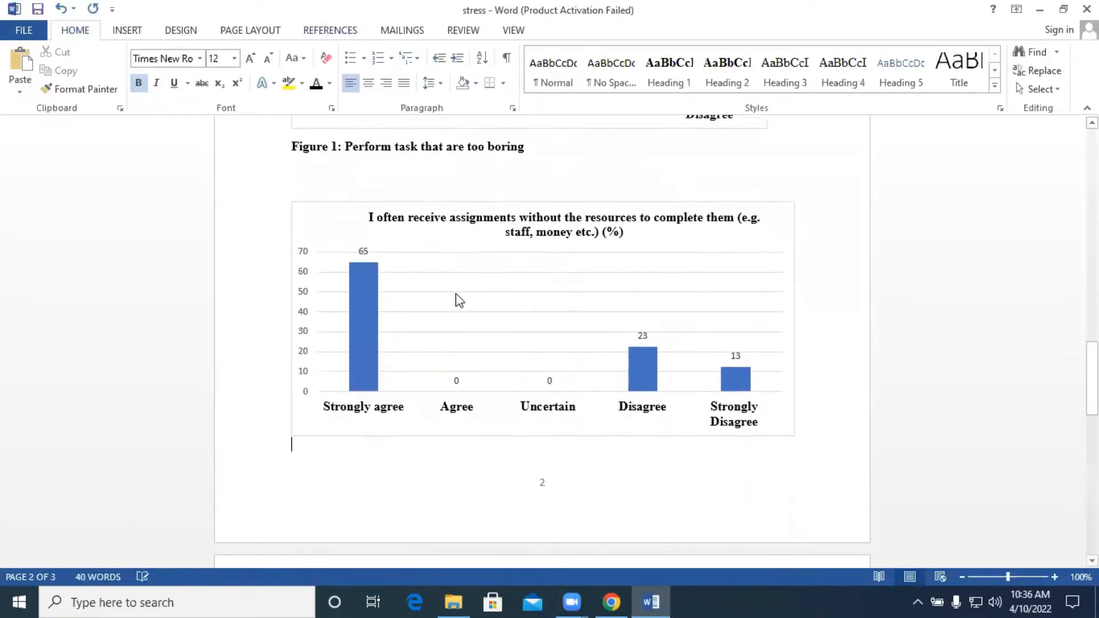
{"action": "mouse_move", "coordinate": [441, 287]}
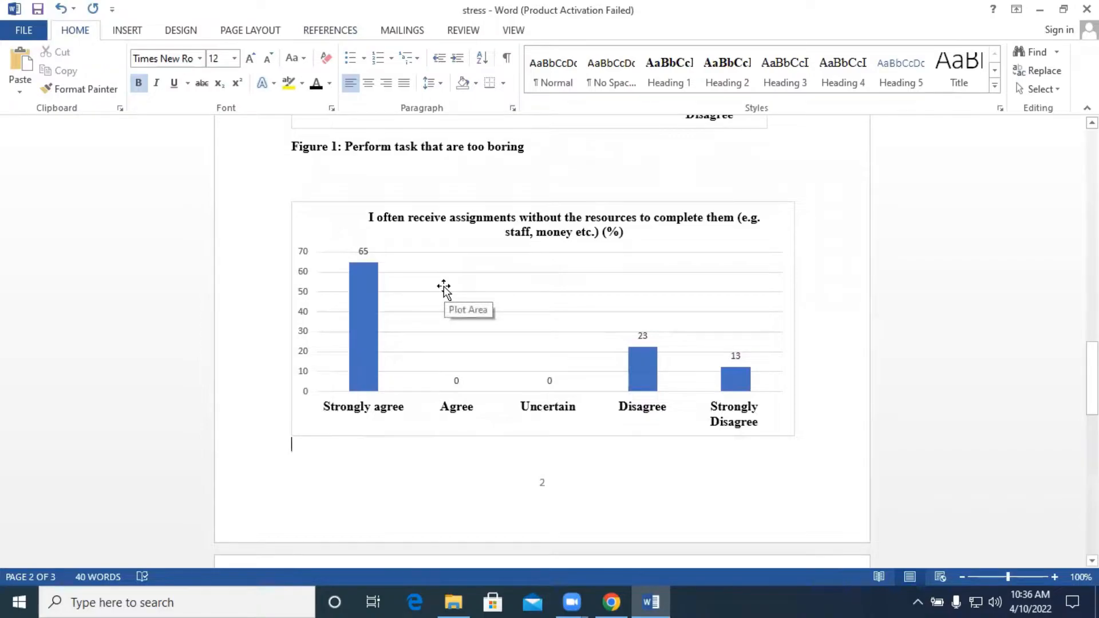
{"action": "scroll", "scroll_direction": "down", "scroll_amount": 3}
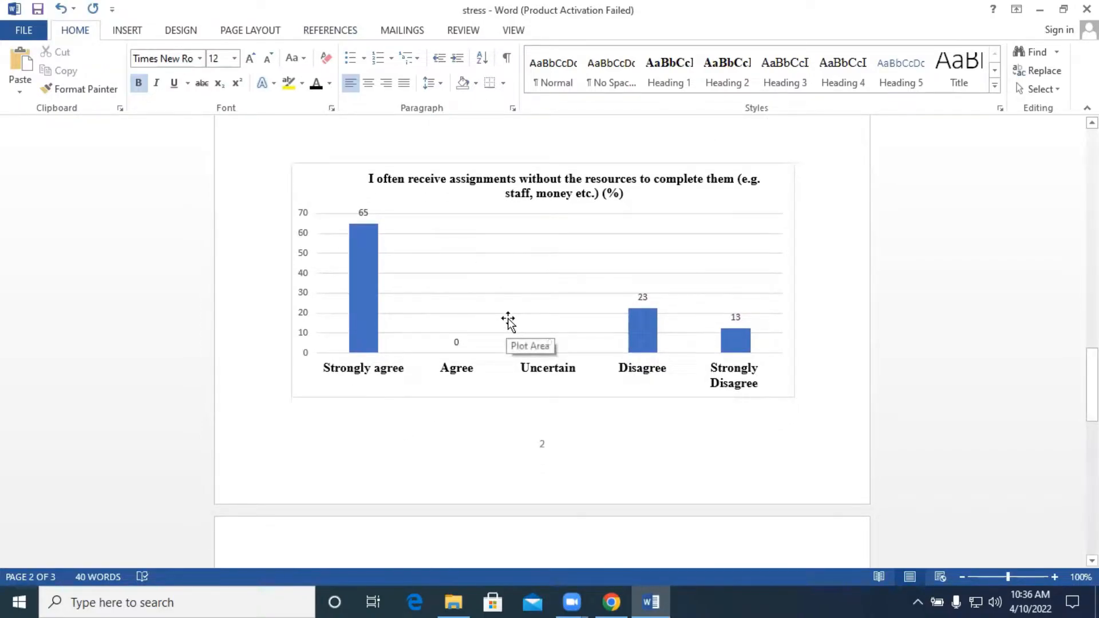
{"action": "mouse_move", "coordinate": [503, 286]}
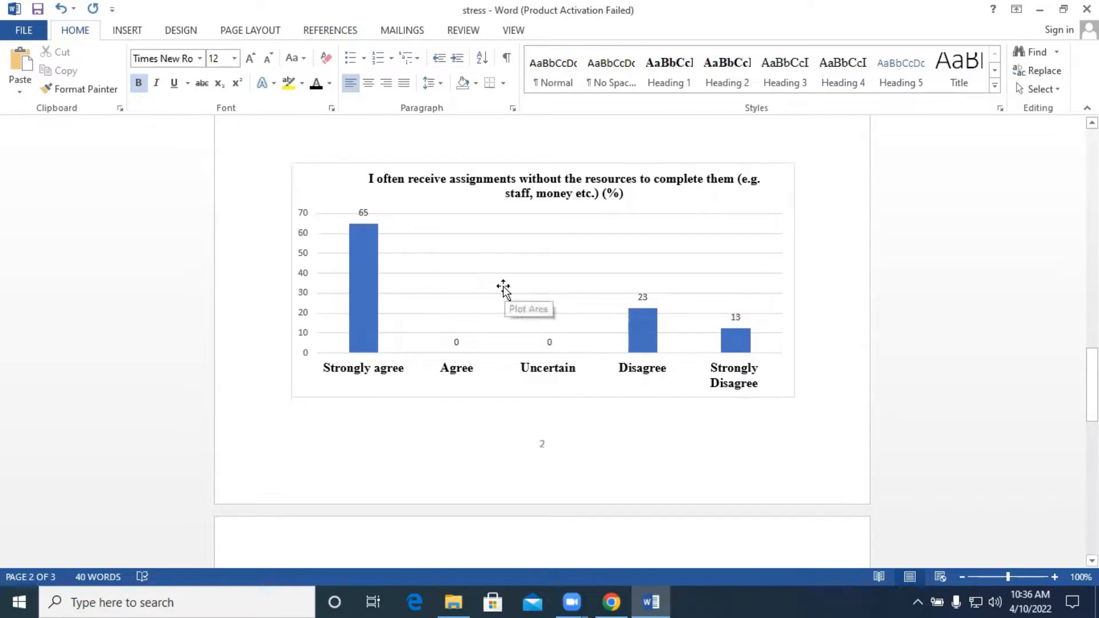
{"action": "left_click", "coordinate": [329, 30]}
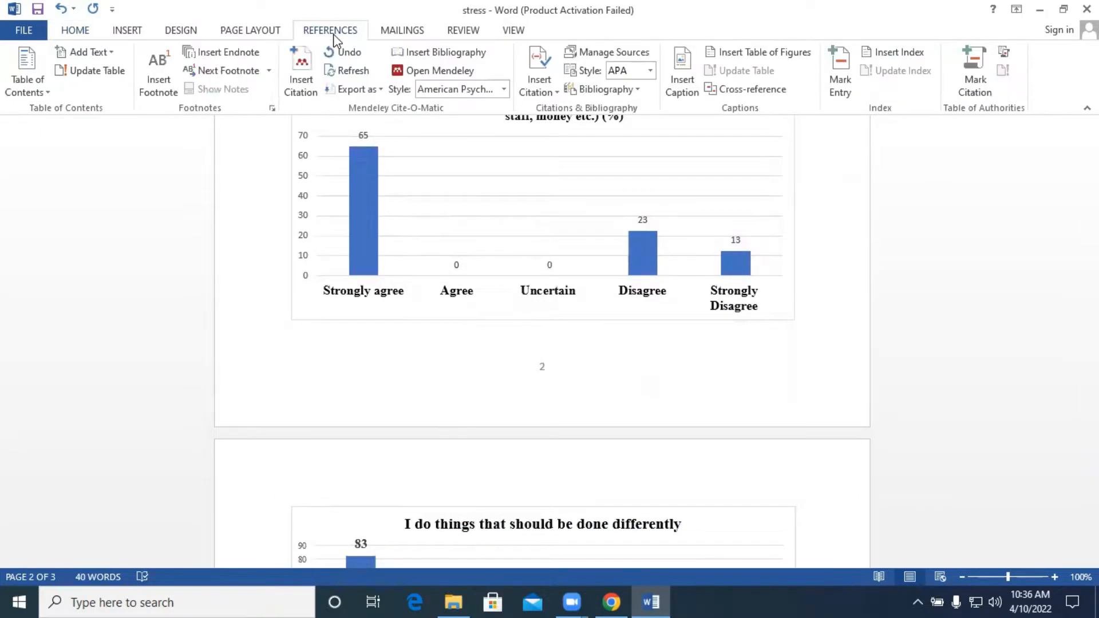
{"action": "left_click", "coordinate": [681, 70]}
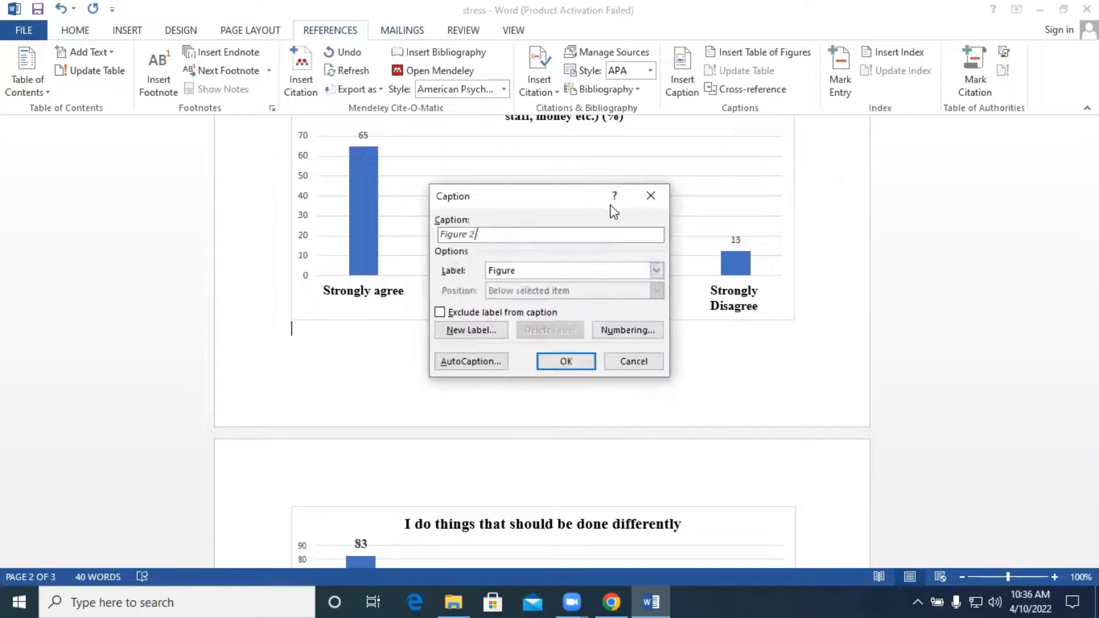
Step: Caption it 'Figure 2: Receiving assignments without the resources to complete them'
{"action": "type", "text": "::"}
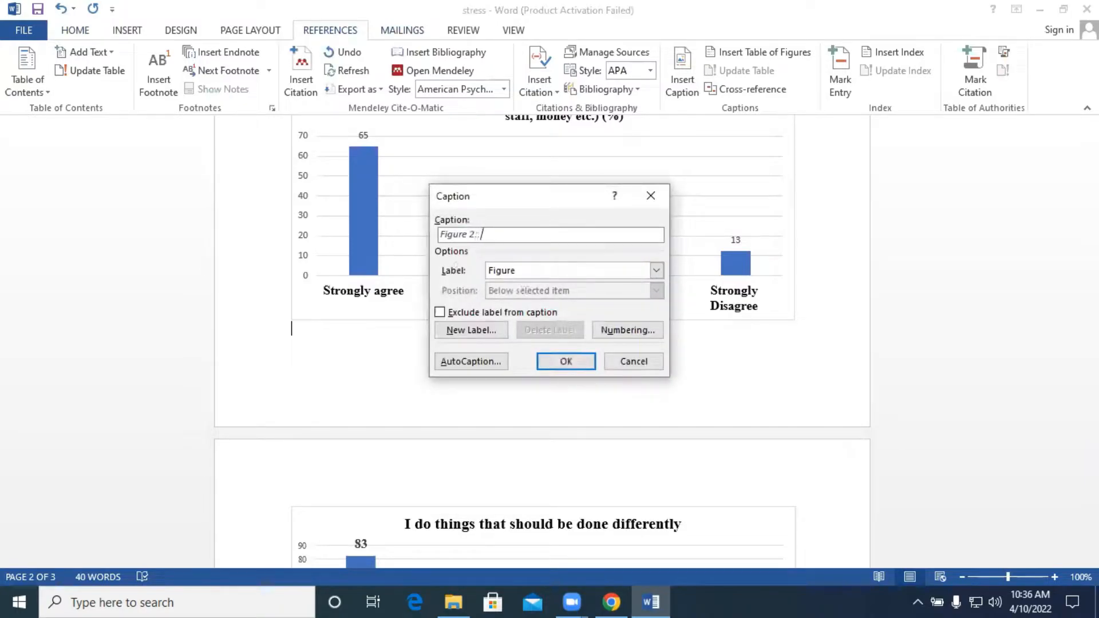
{"action": "type", "text": "R"}
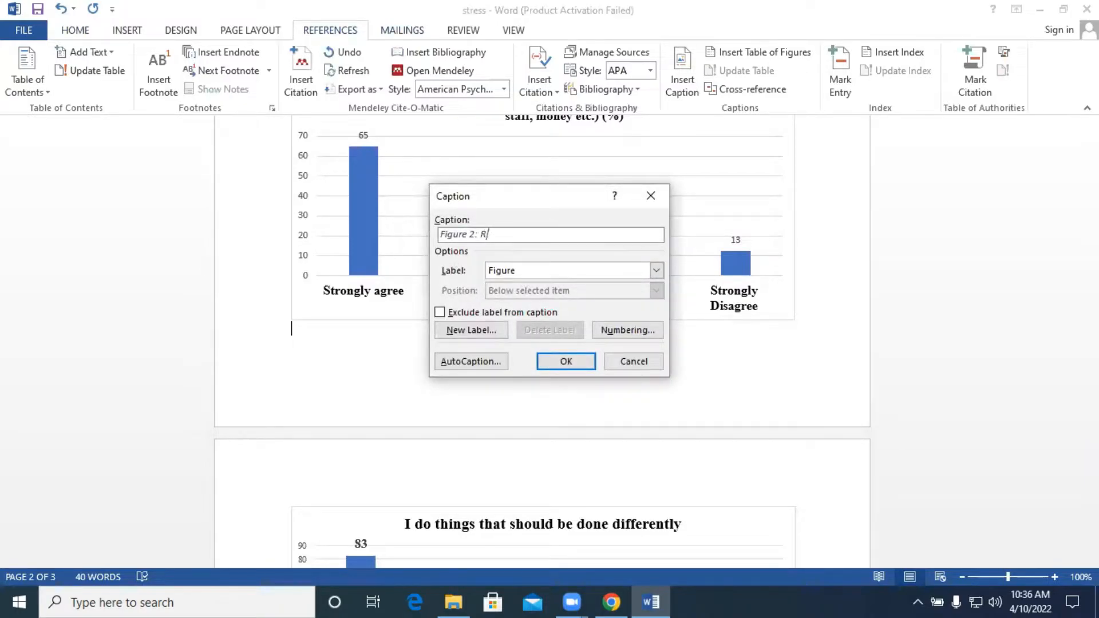
{"action": "type", "text": "eceiving"}
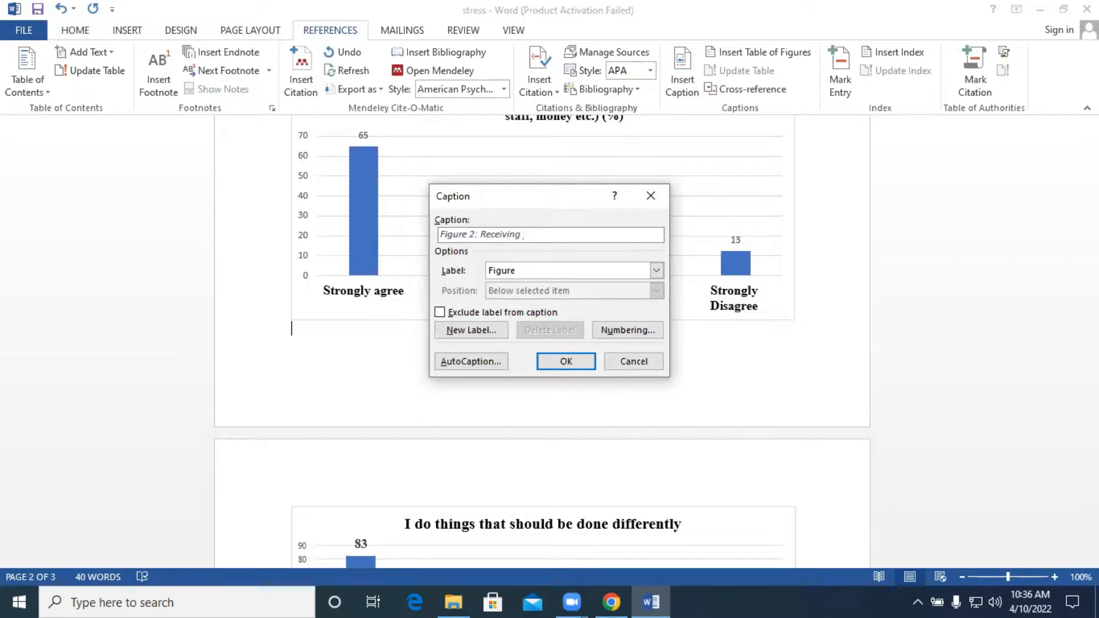
{"action": "type", "text": "assignments"}
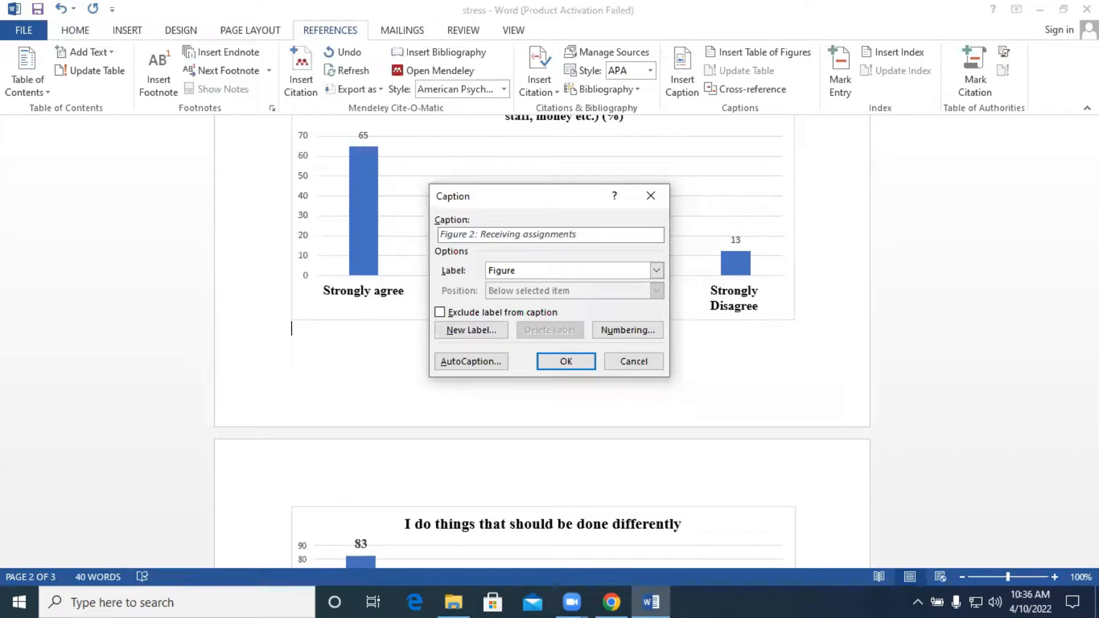
{"action": "type", "text": "without"}
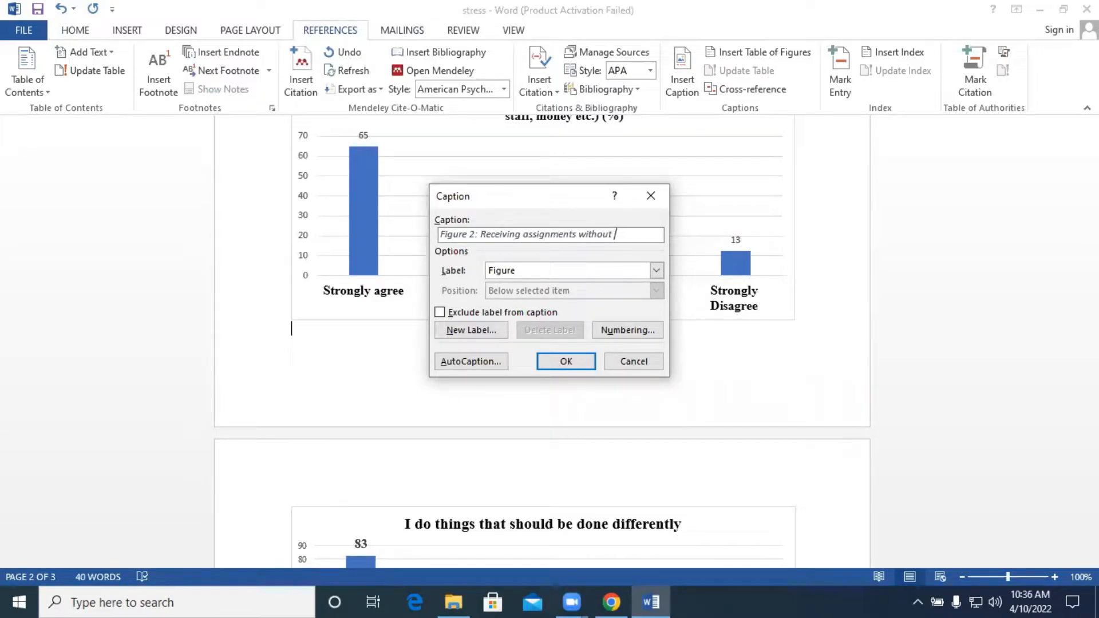
{"action": "type", "text": "the resc"}
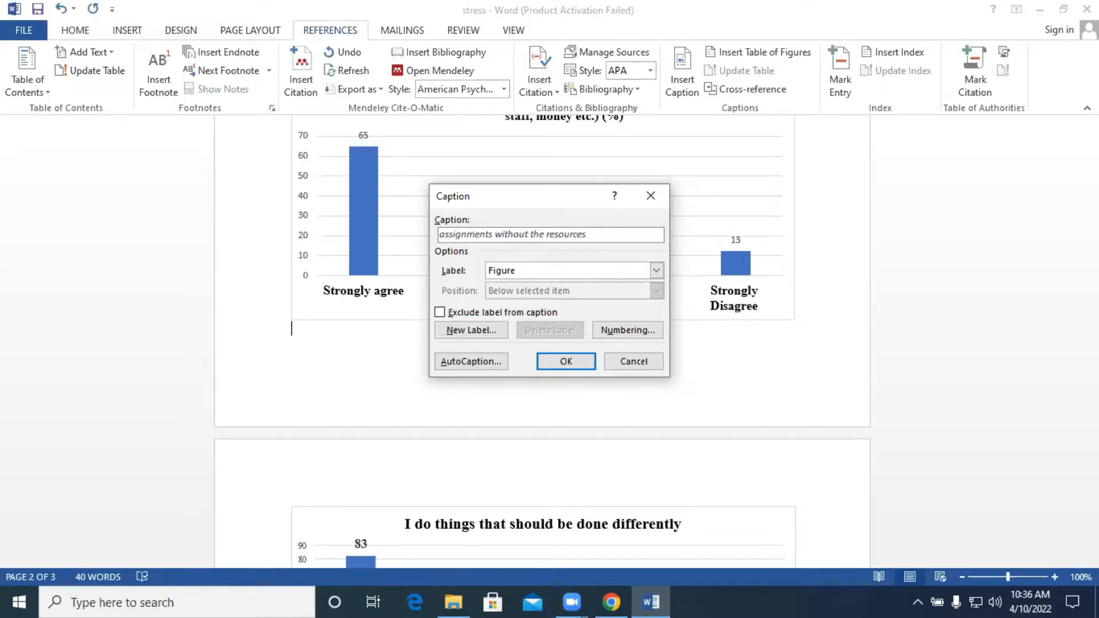
{"action": "type", "text": "to c"}
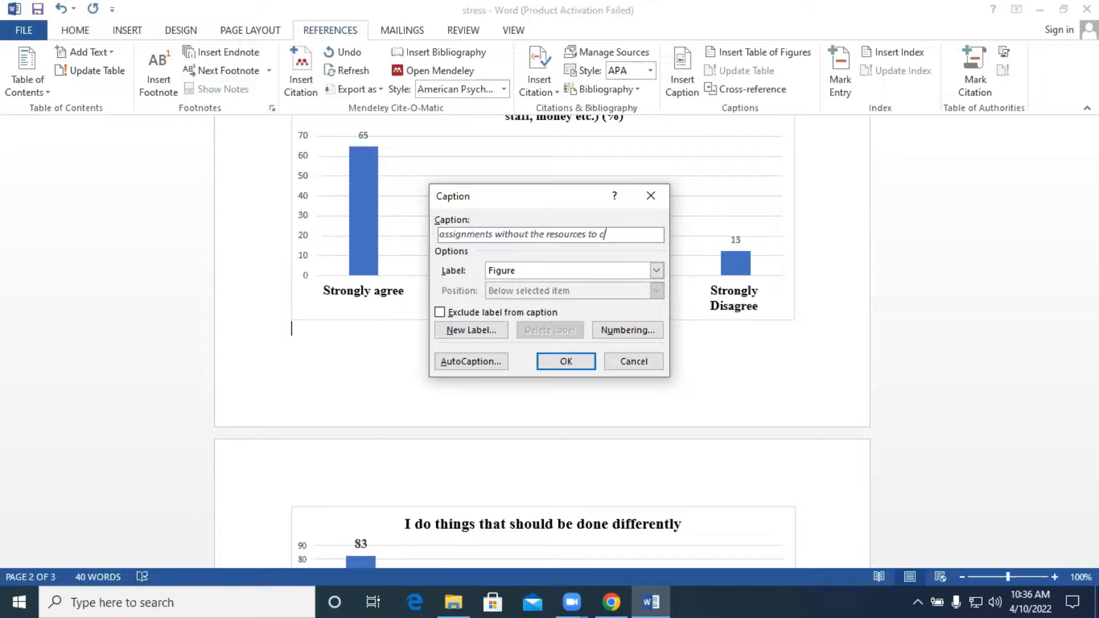
{"action": "type", "text": "omplete th"}
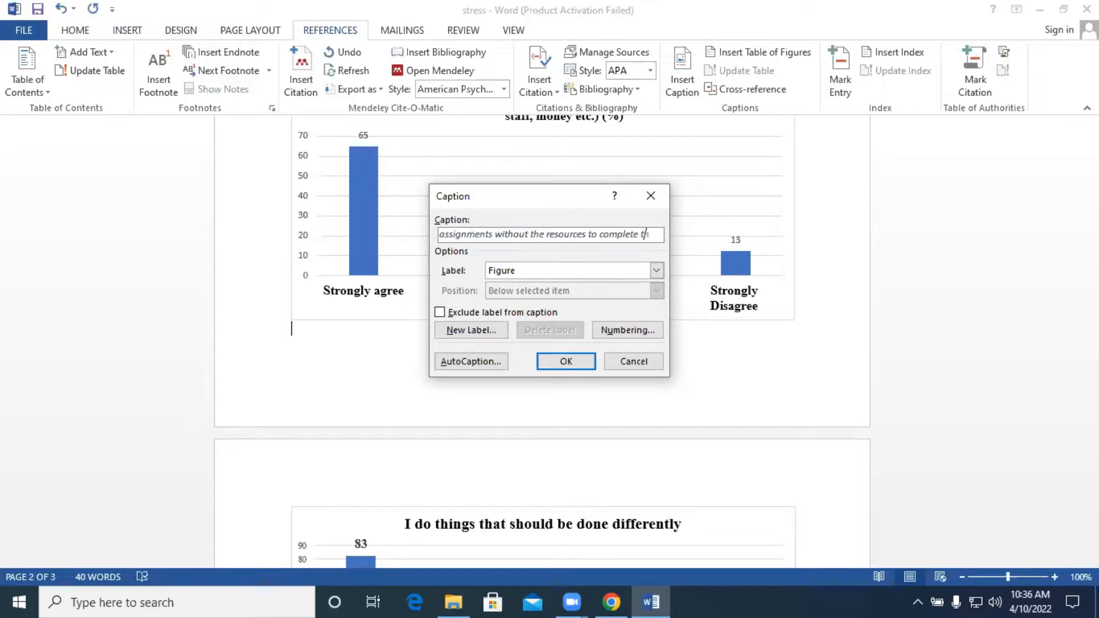
{"action": "type", "text": "hem"}
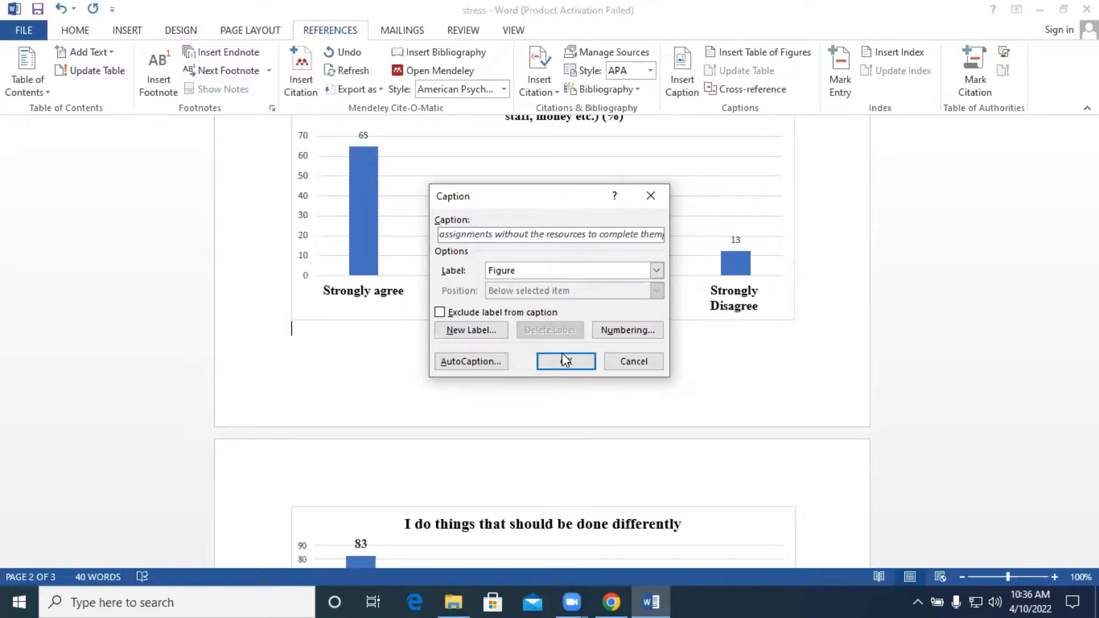
{"action": "left_click", "coordinate": [565, 361]}
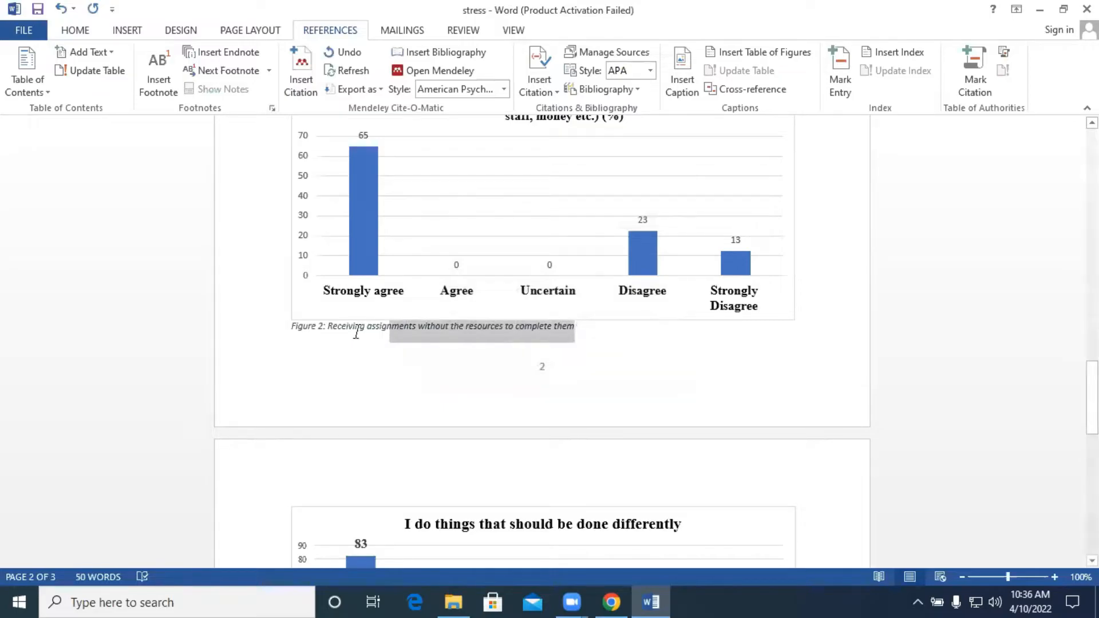
Step: Make the Figure 2 caption bold on the Home tab
{"action": "left_click", "coordinate": [74, 30]}
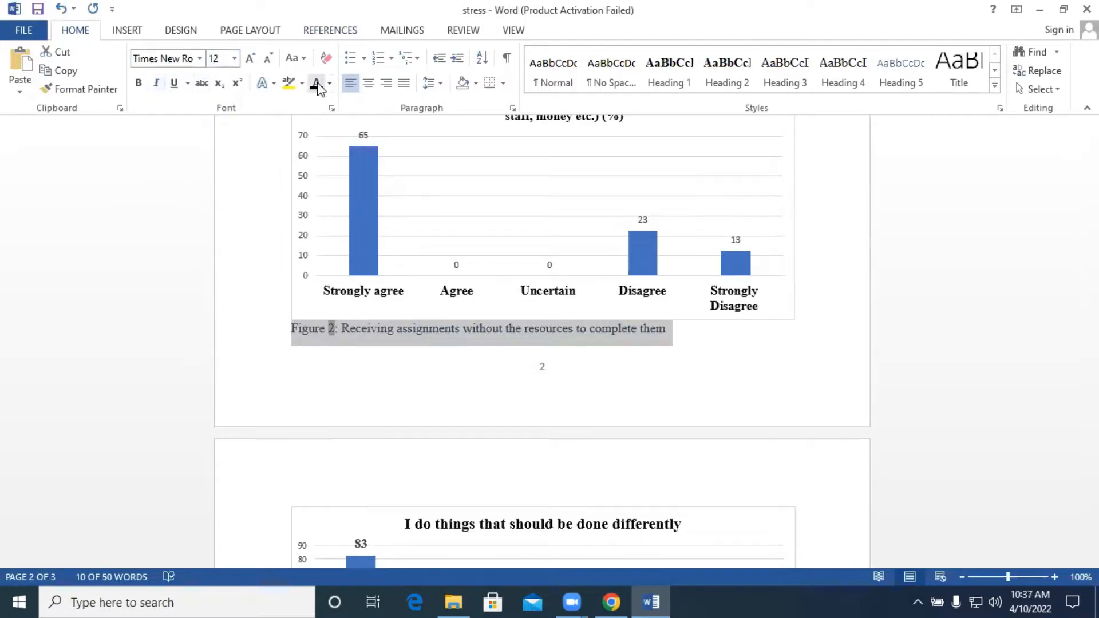
{"action": "left_click", "coordinate": [138, 82]}
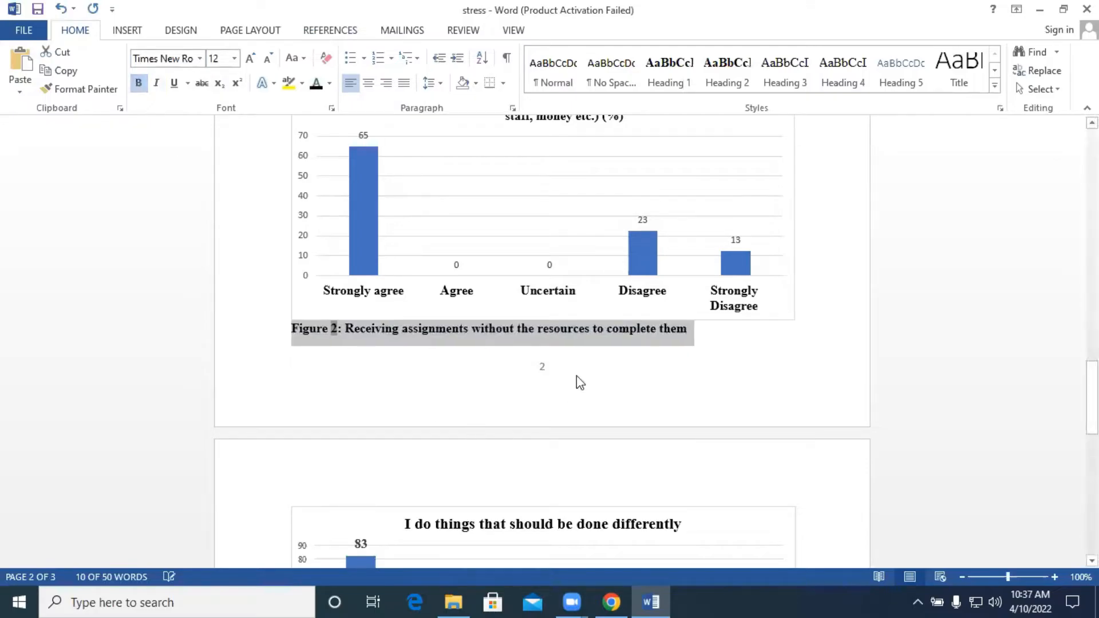
{"action": "scroll", "scroll_direction": "down", "scroll_amount": 3}
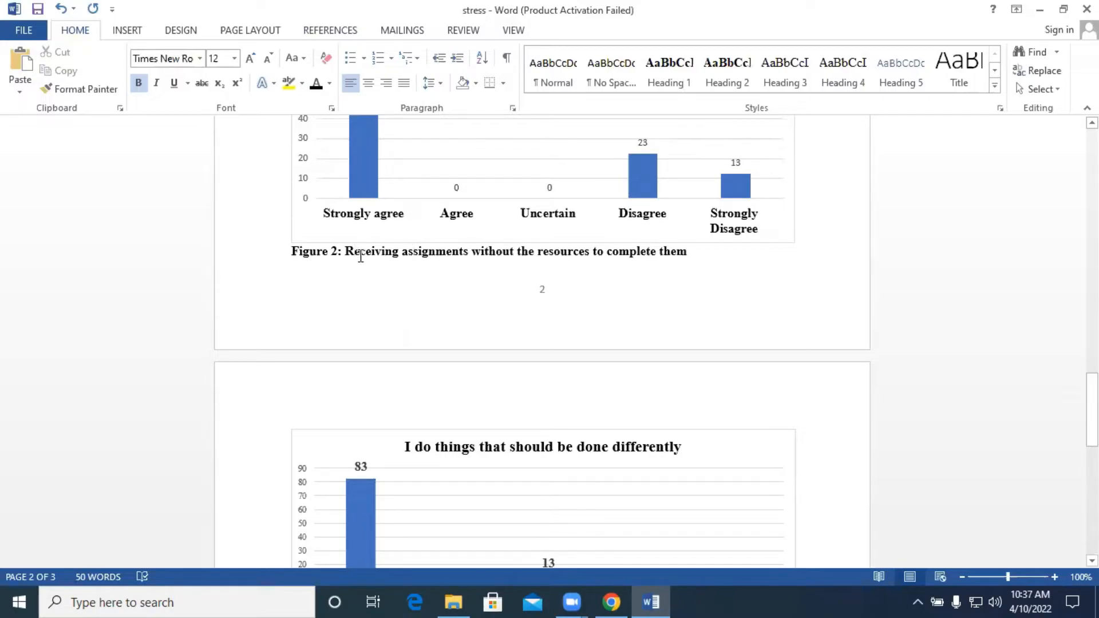
{"action": "scroll", "scroll_direction": "down", "scroll_amount": 3}
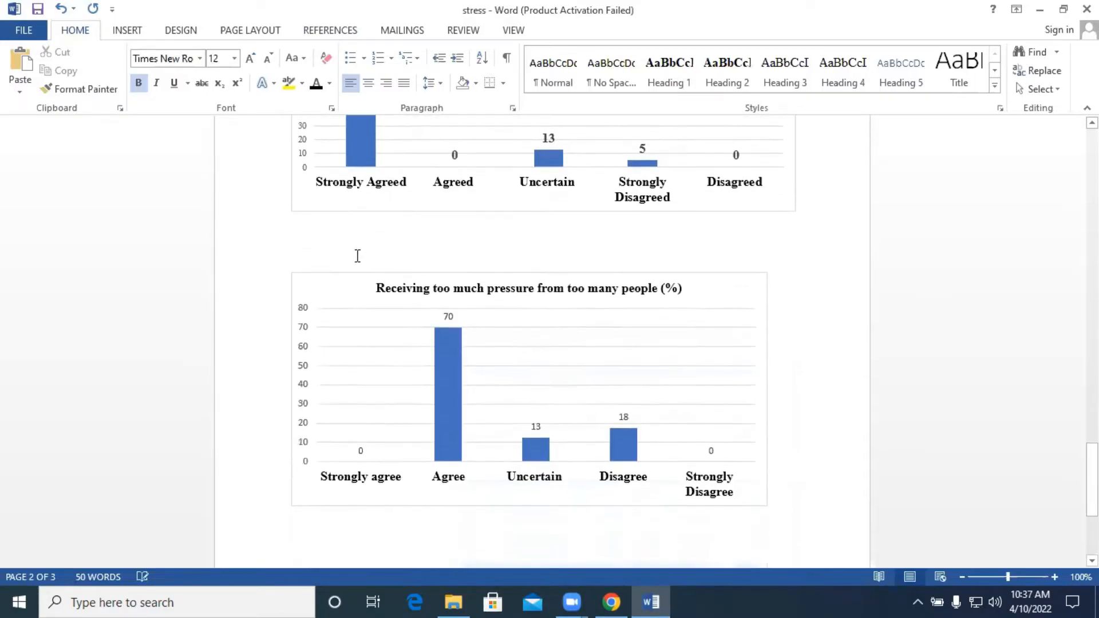
{"action": "scroll", "scroll_direction": "down", "scroll_amount": 3}
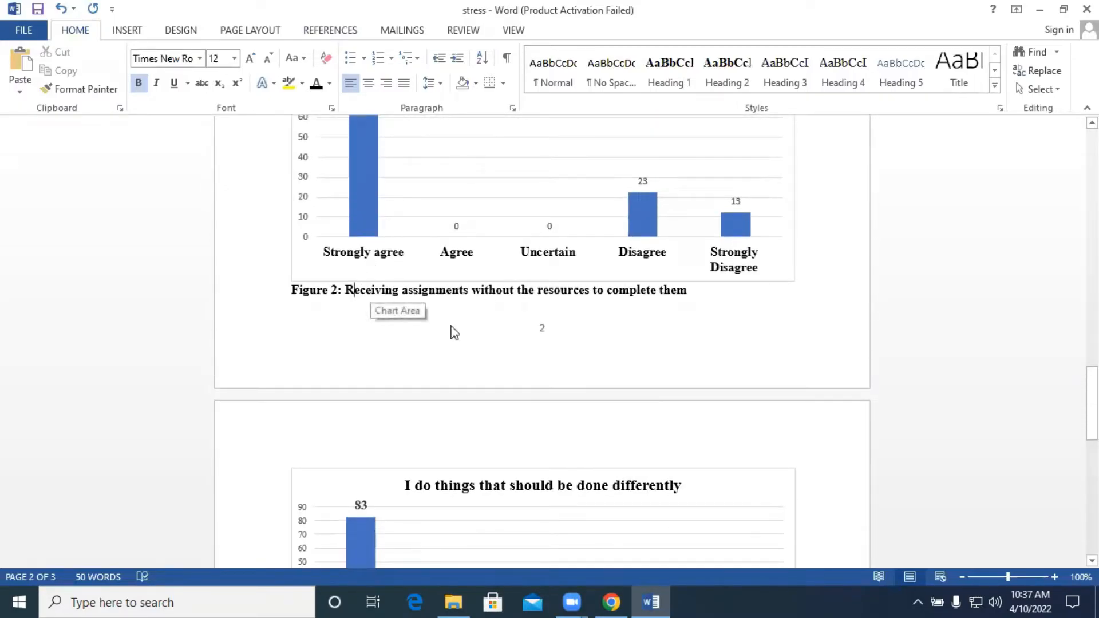
{"action": "scroll", "scroll_direction": "down", "scroll_amount": 3}
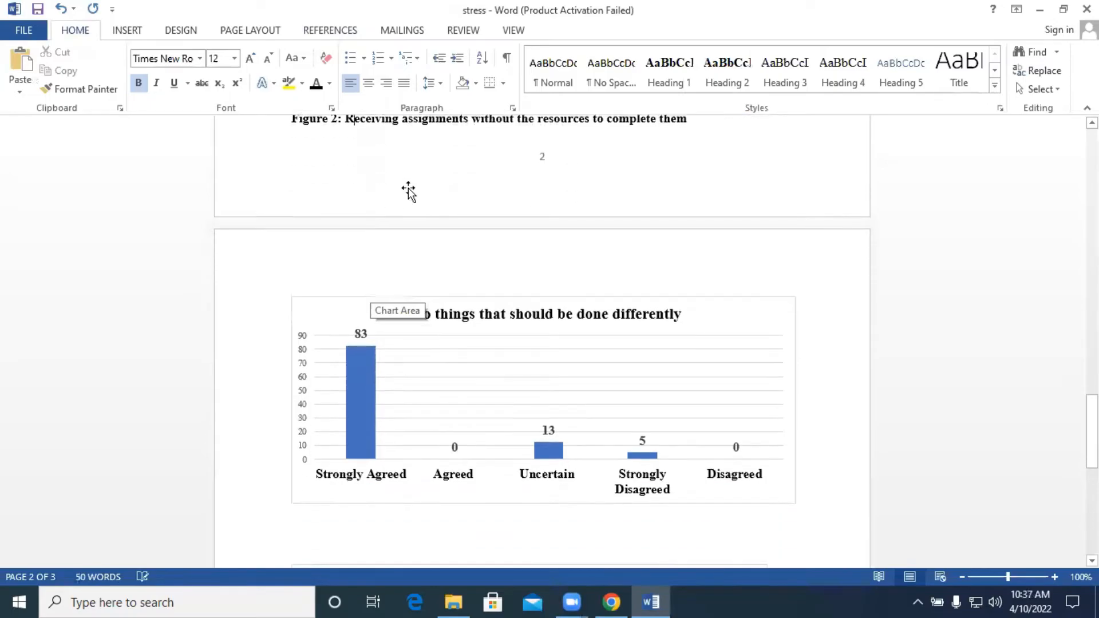
{"action": "scroll", "scroll_direction": "up", "scroll_amount": 3}
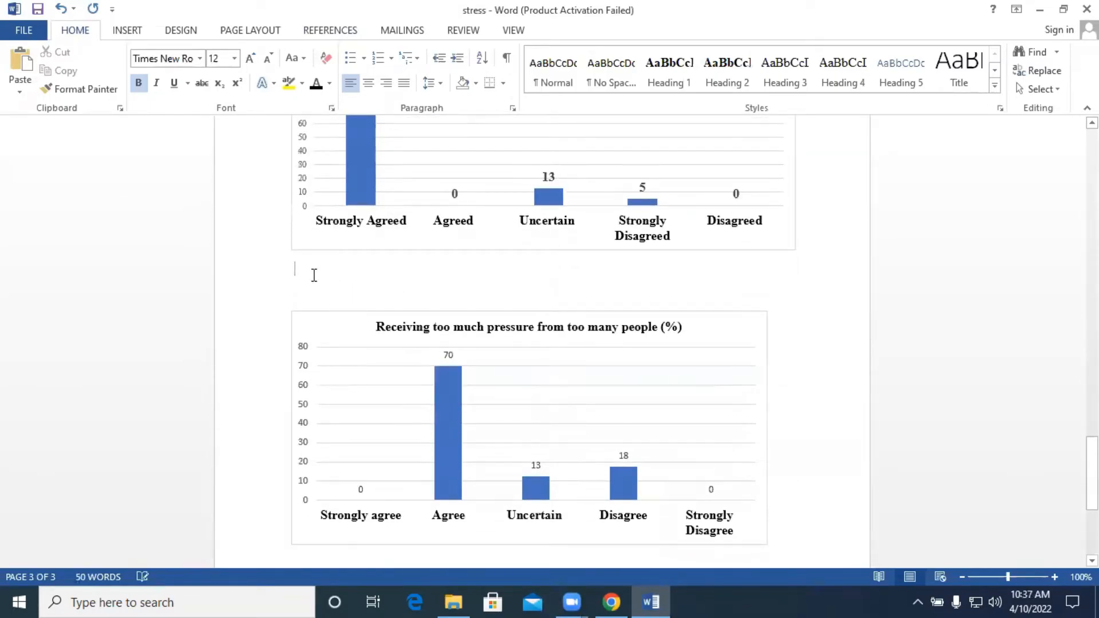
{"action": "scroll", "scroll_direction": "up", "scroll_amount": 3}
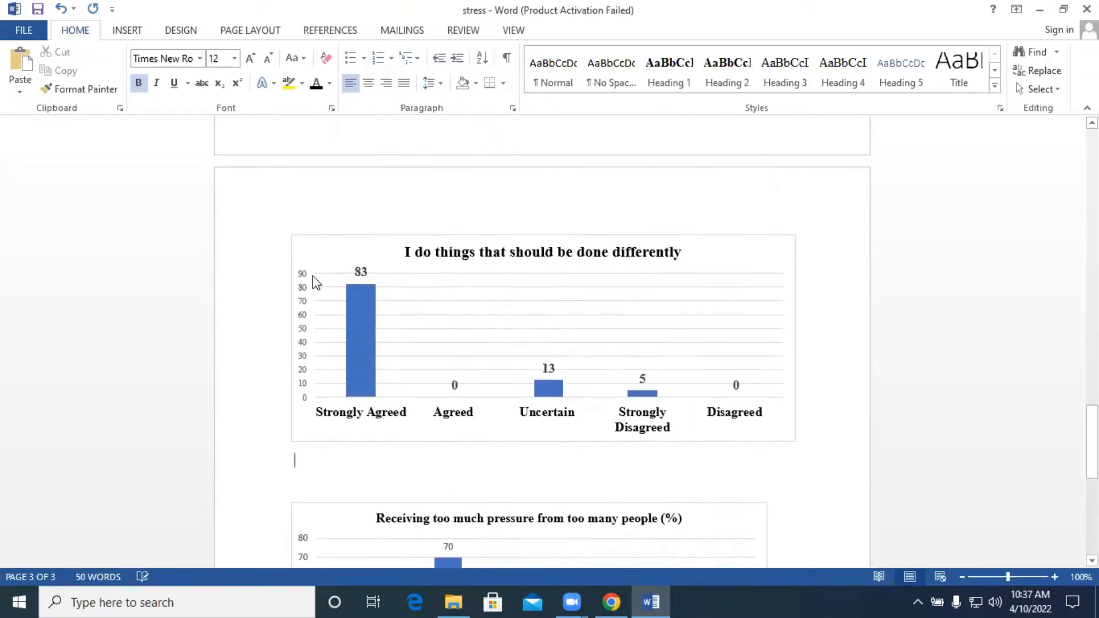
{"action": "scroll", "scroll_direction": "down", "scroll_amount": 3}
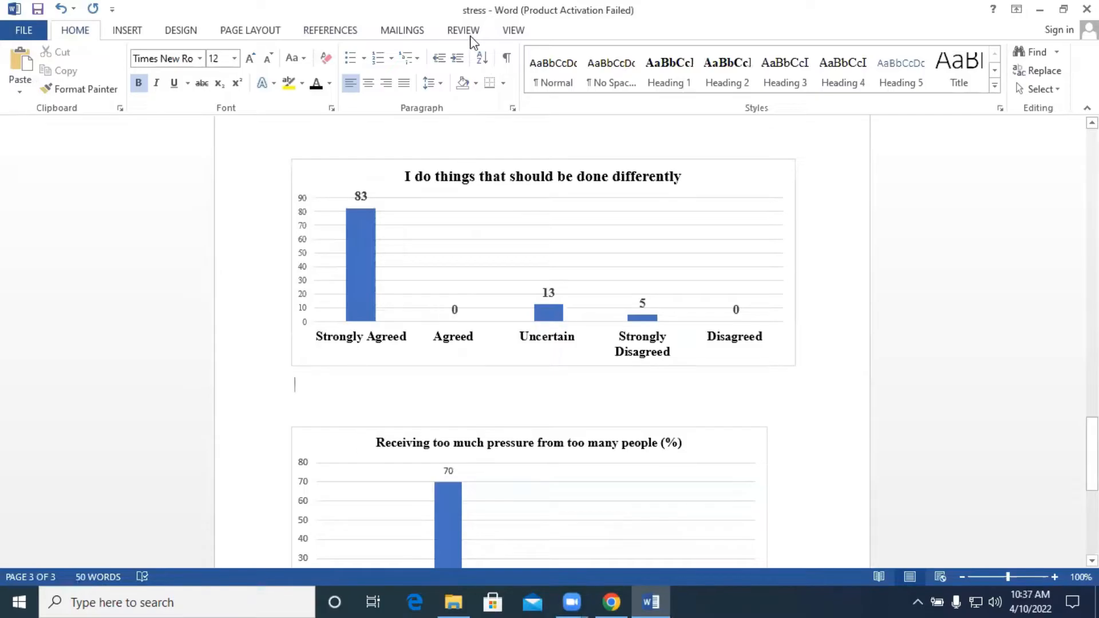
{"action": "mouse_move", "coordinate": [437, 497]}
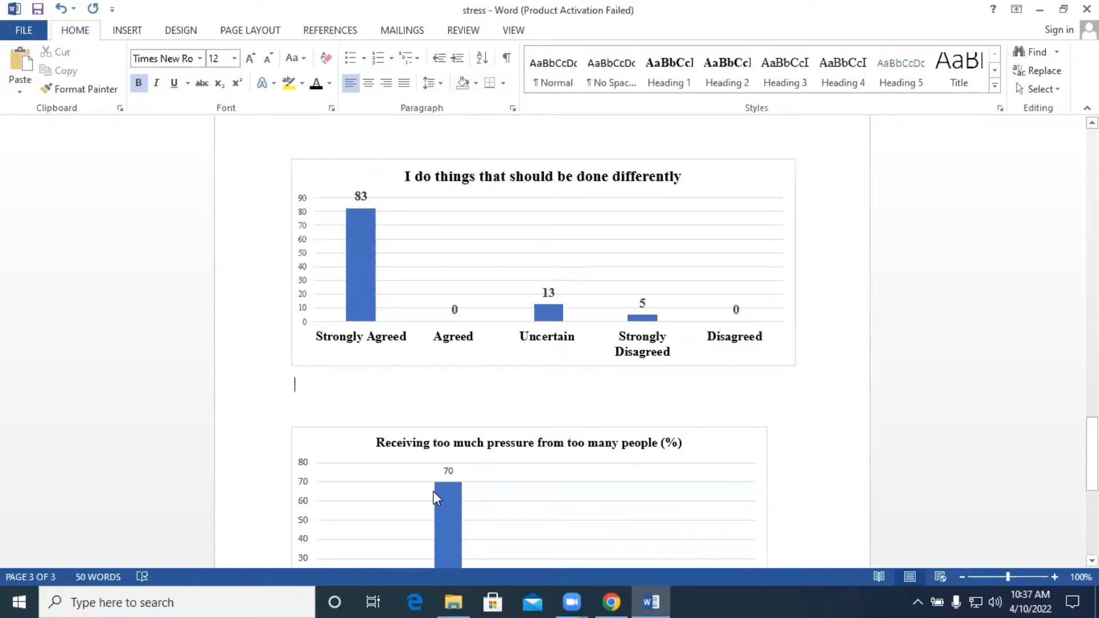
{"action": "left_click", "coordinate": [680, 70]}
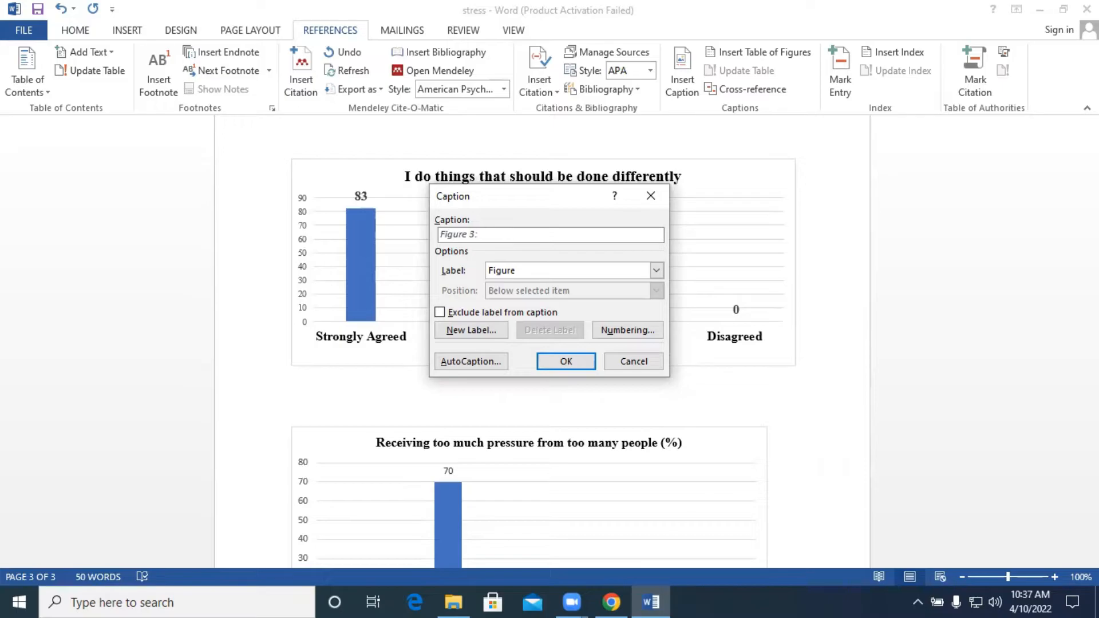
Step: Finish and insert the caption 'Figure 3: Doing things that should be done differently'
{"action": "type", "text": "Doin"}
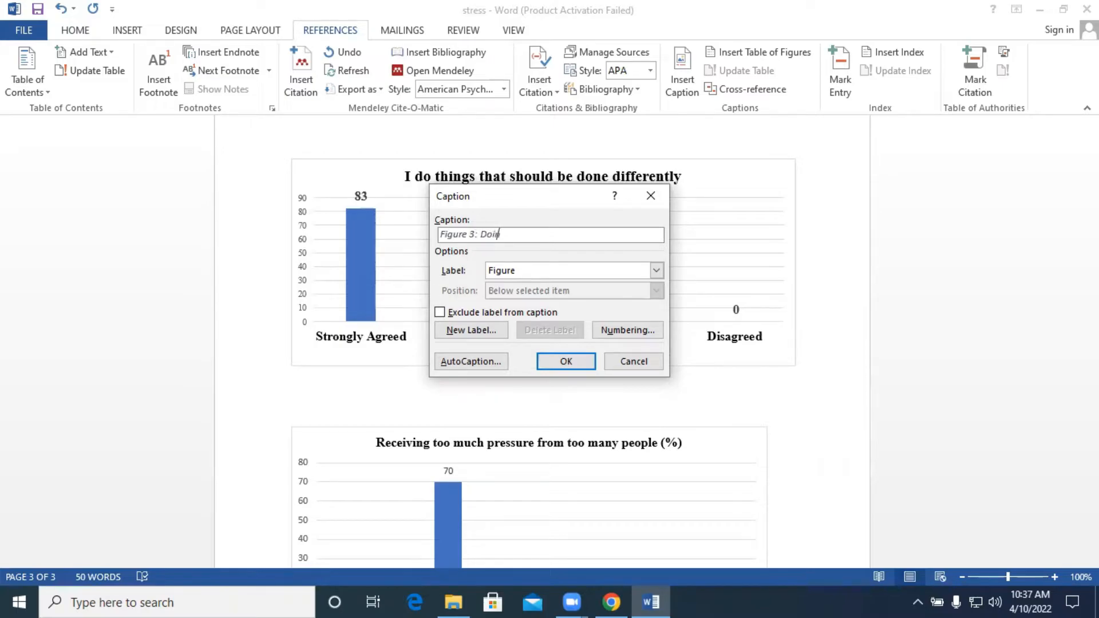
{"action": "type", "text": "g things"}
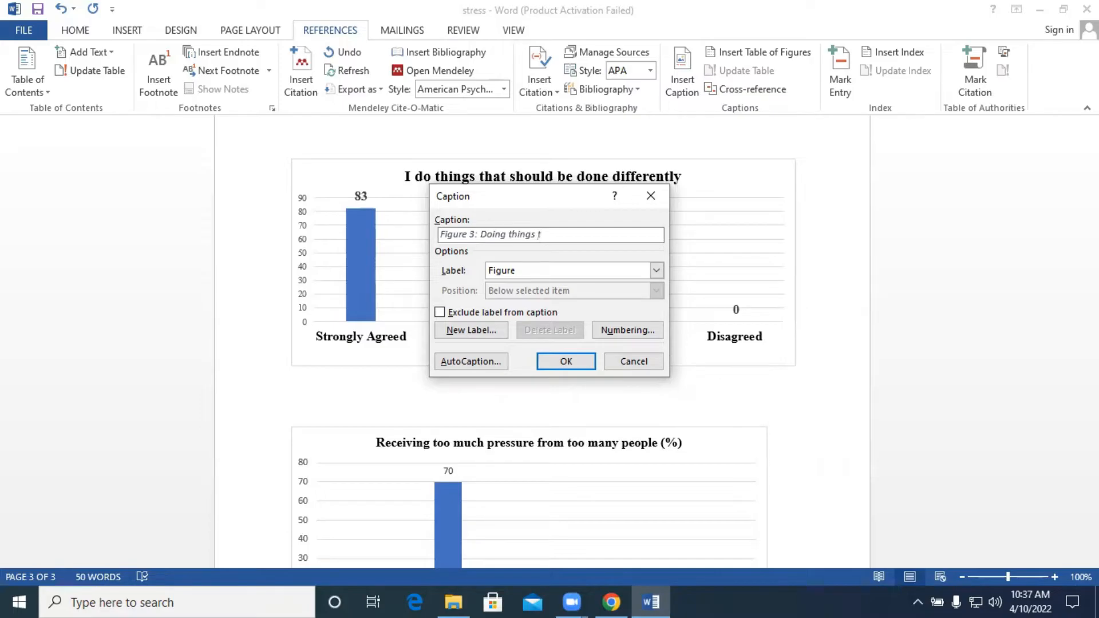
{"action": "type", "text": "that should be done differently"}
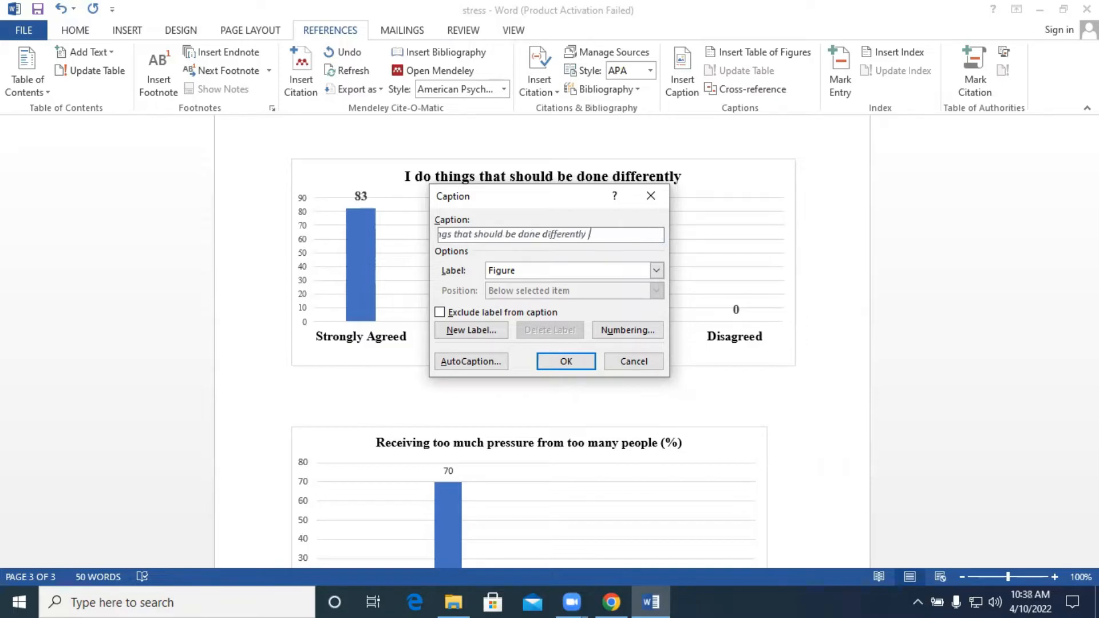
{"action": "left_click", "coordinate": [565, 361]}
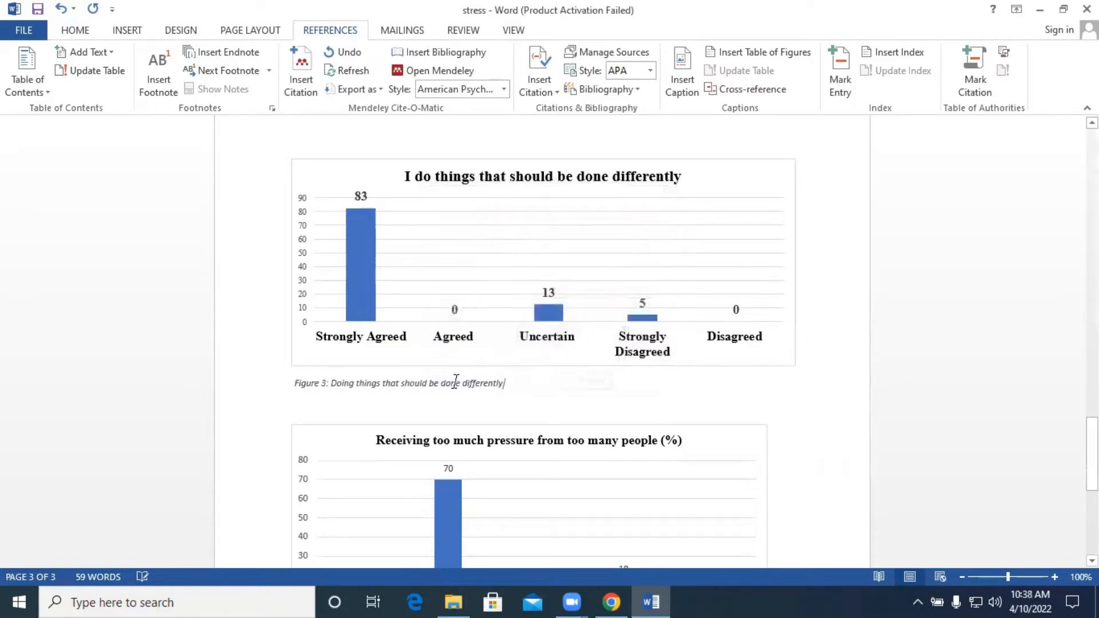
Step: Select the Figure 3 caption and make it bold
{"action": "triple_click", "coordinate": [398, 383]}
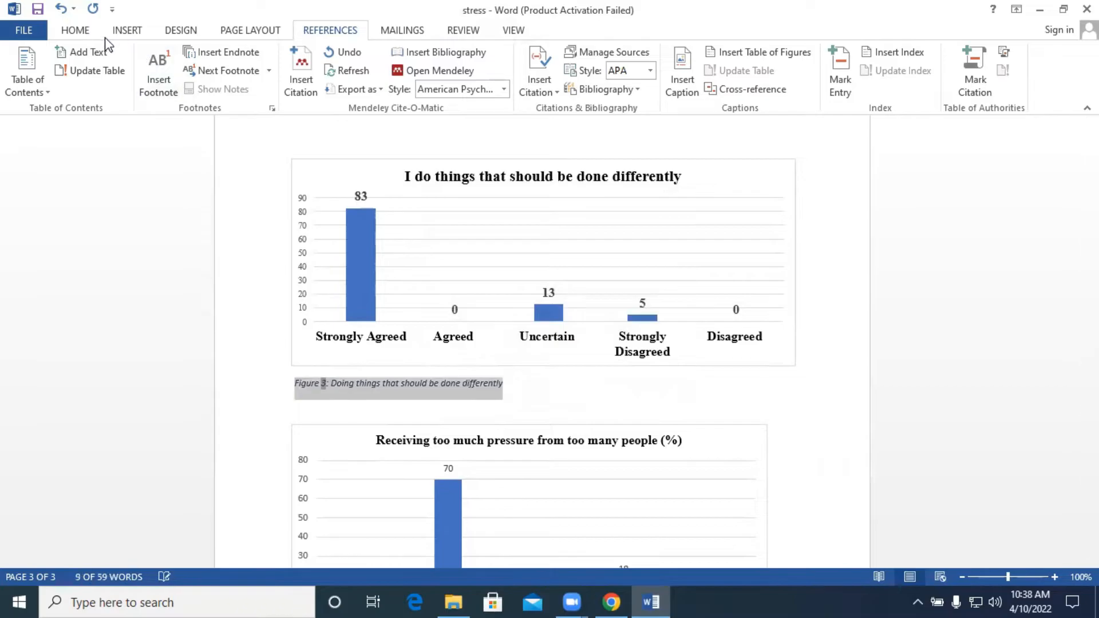
{"action": "left_click", "coordinate": [75, 31]}
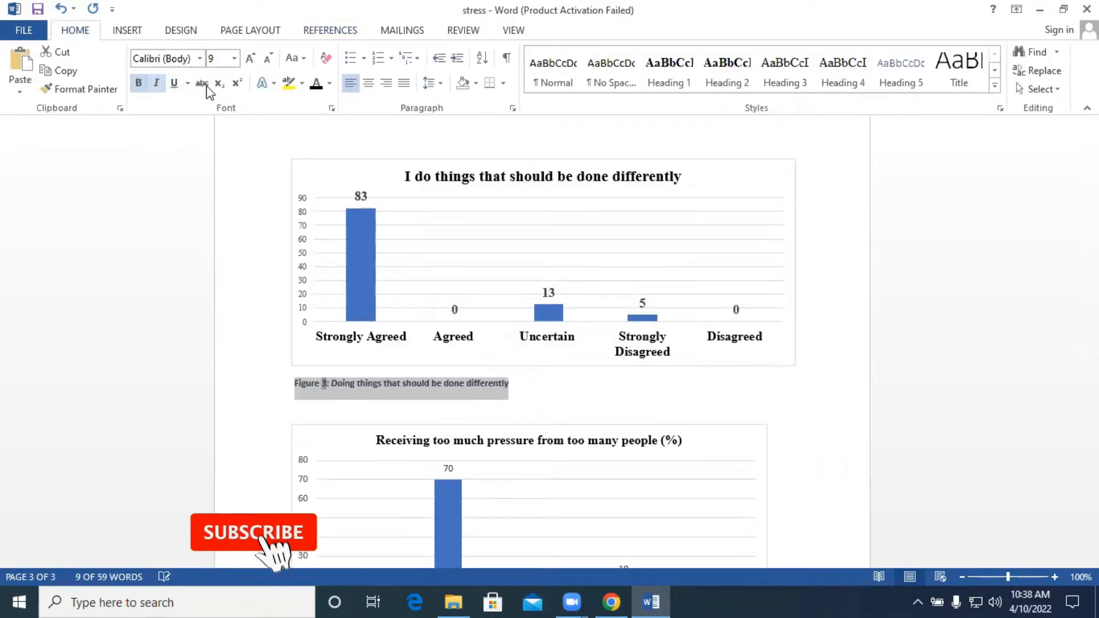
{"action": "left_click", "coordinate": [232, 58]}
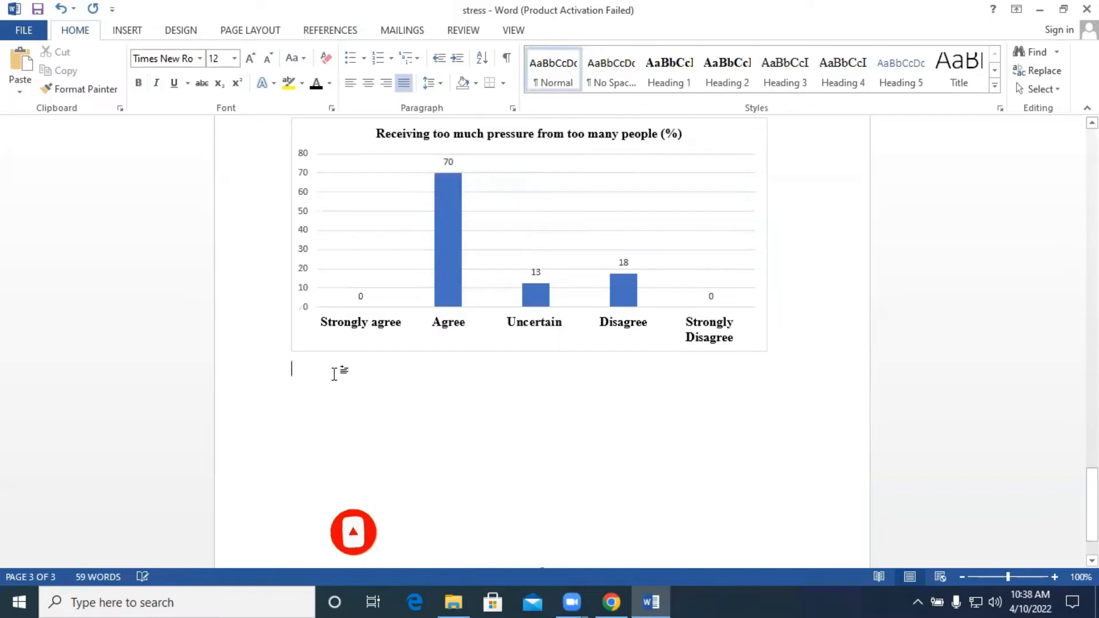
Step: Add the caption 'Figure 4: Receiving too much pressure from too many people' and select it
{"action": "left_click", "coordinate": [330, 31]}
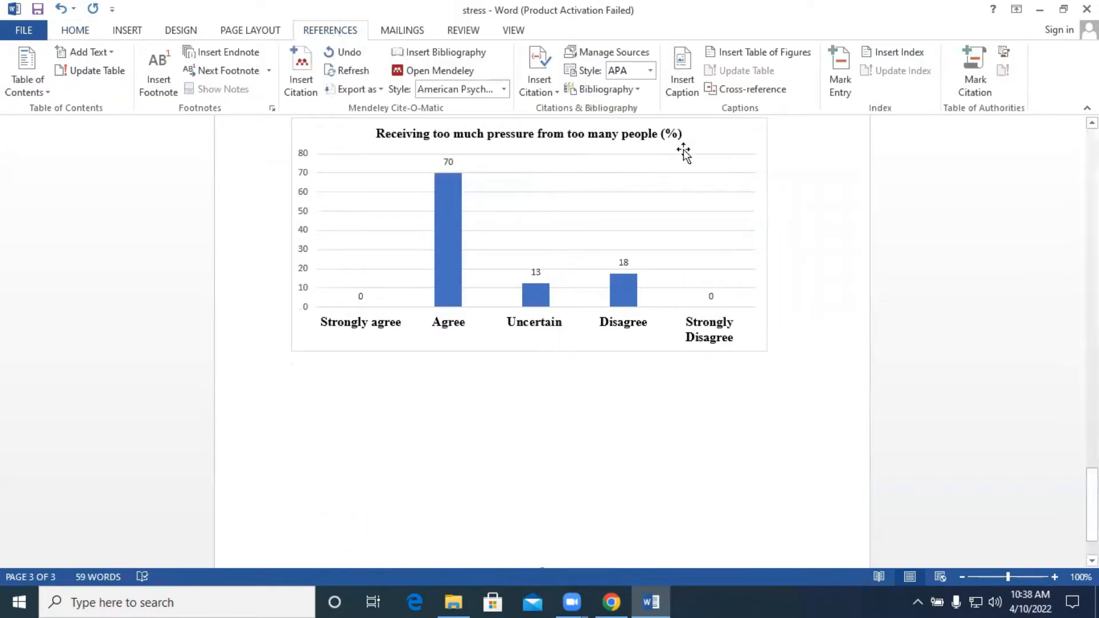
{"action": "left_click", "coordinate": [681, 70]}
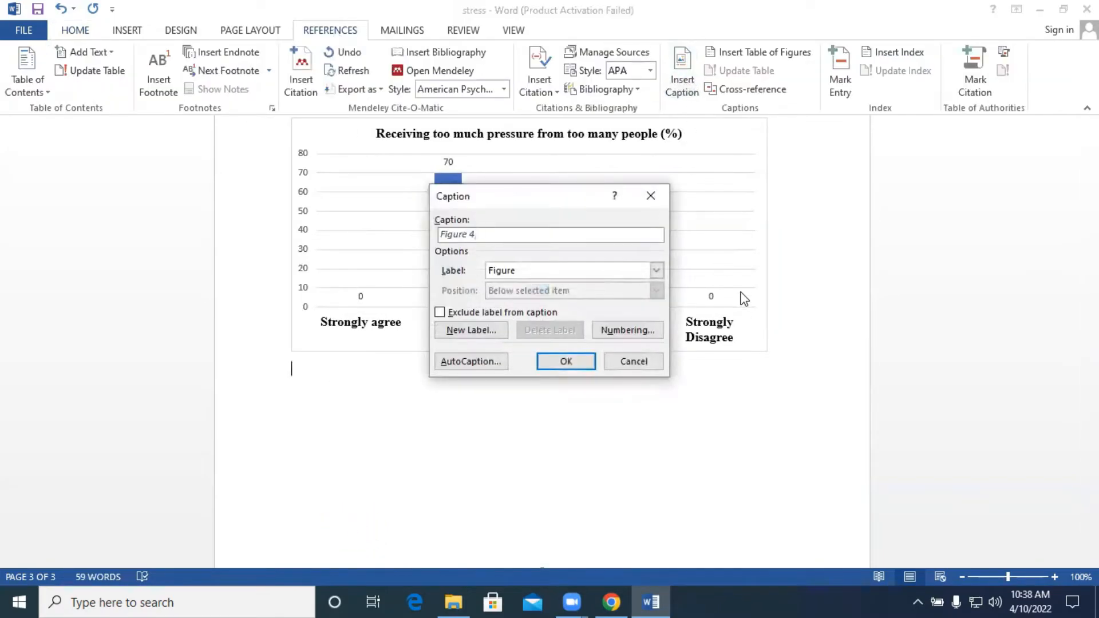
{"action": "type", "text": ":"}
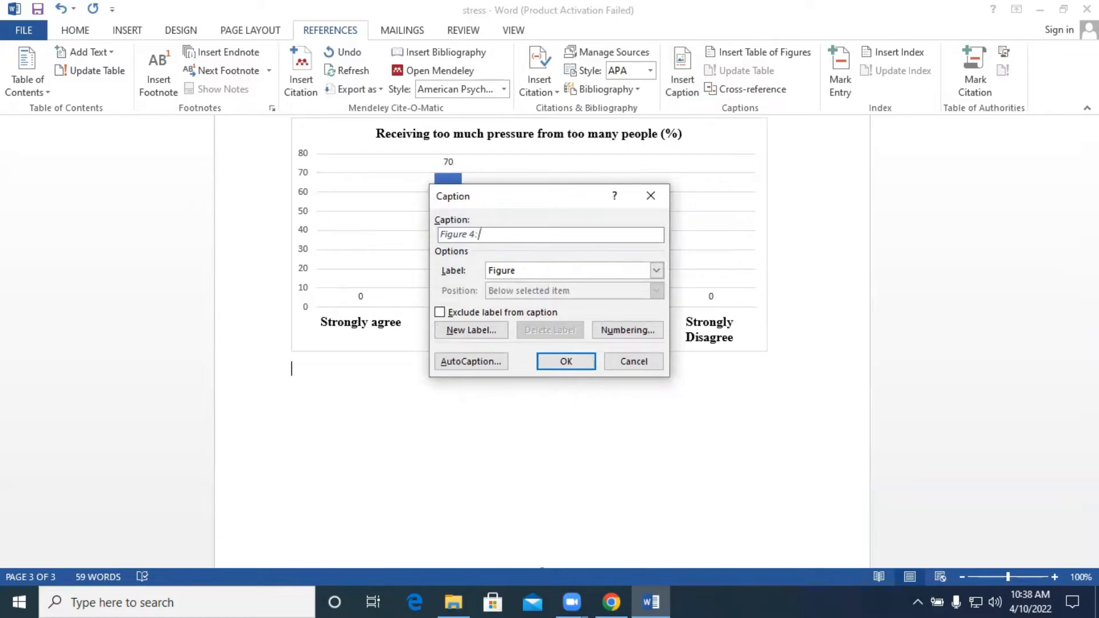
{"action": "type", "text": "Receiv"}
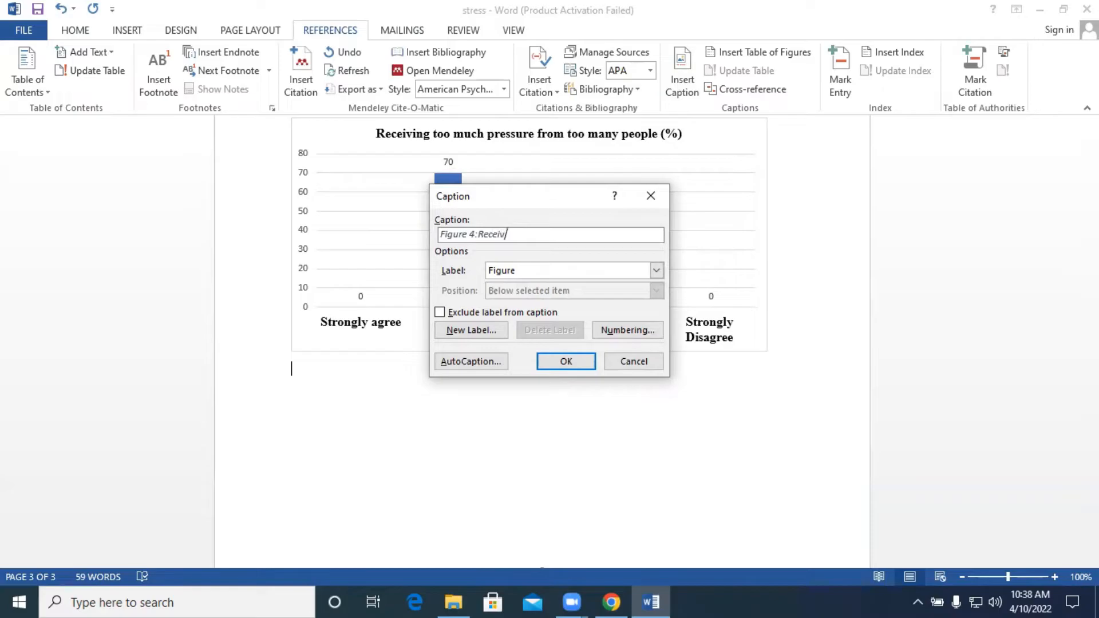
{"action": "type", "text": "ing"}
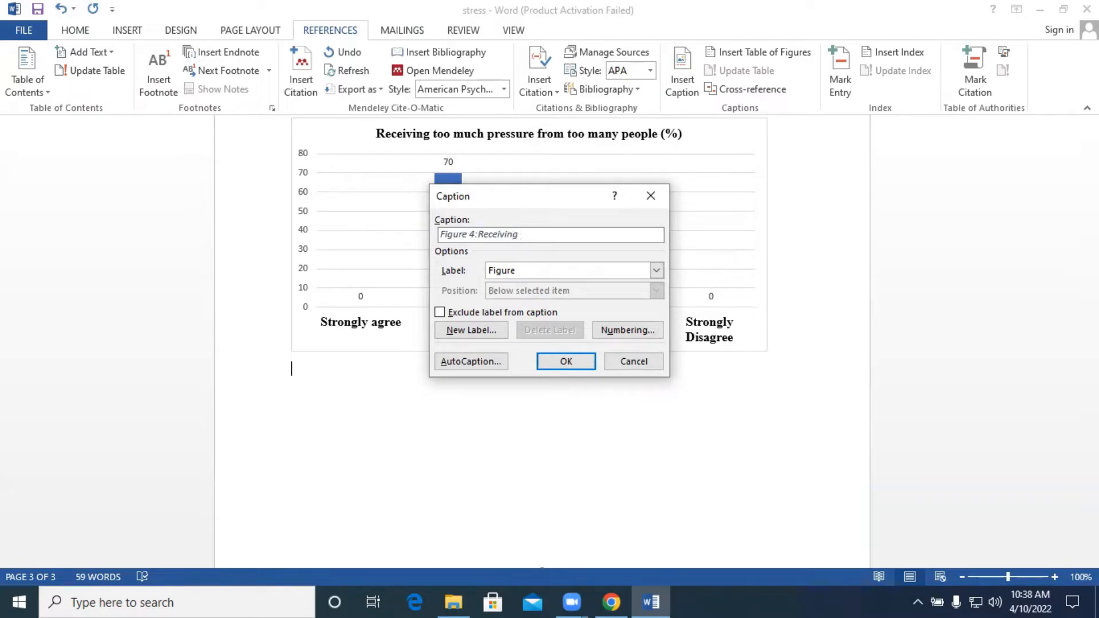
{"action": "type", "text": "too much"}
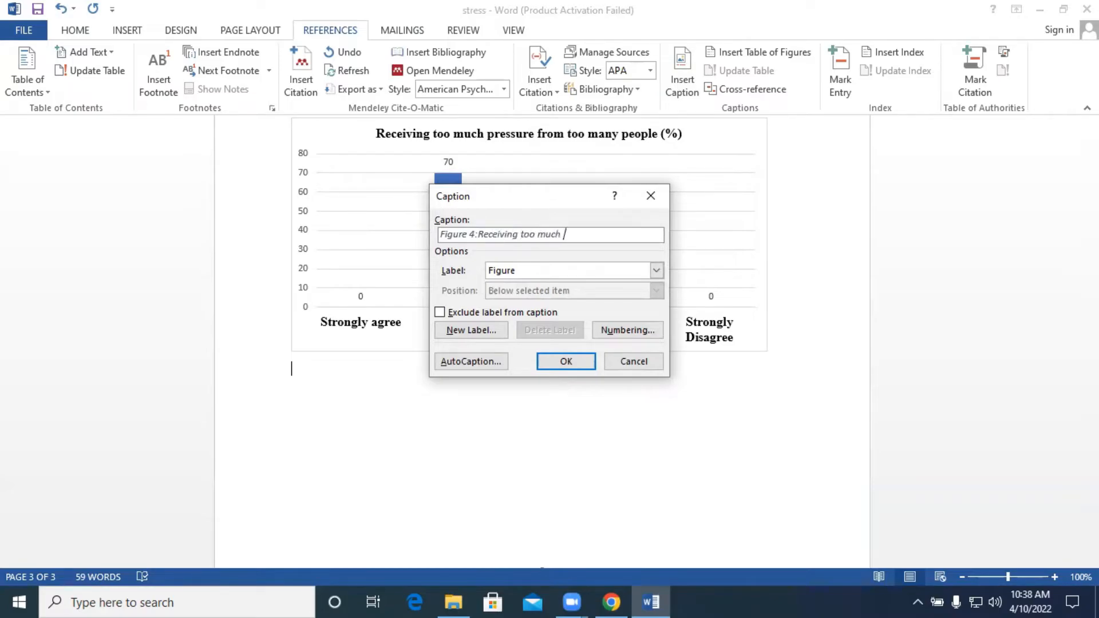
{"action": "type", "text": "pressure from too many people"}
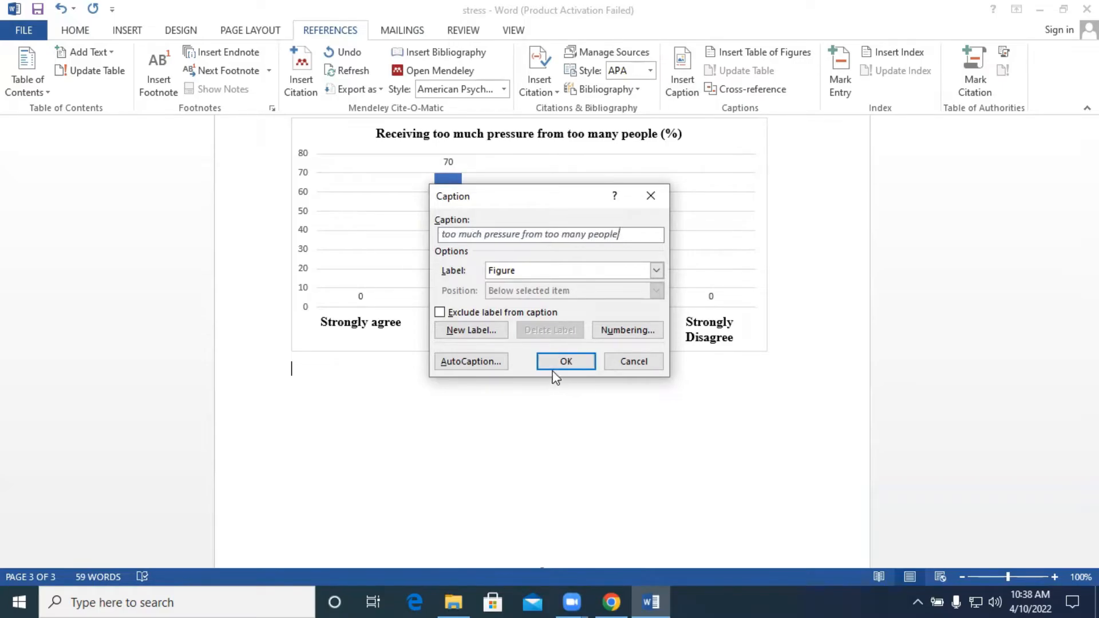
{"action": "left_click", "coordinate": [565, 362]}
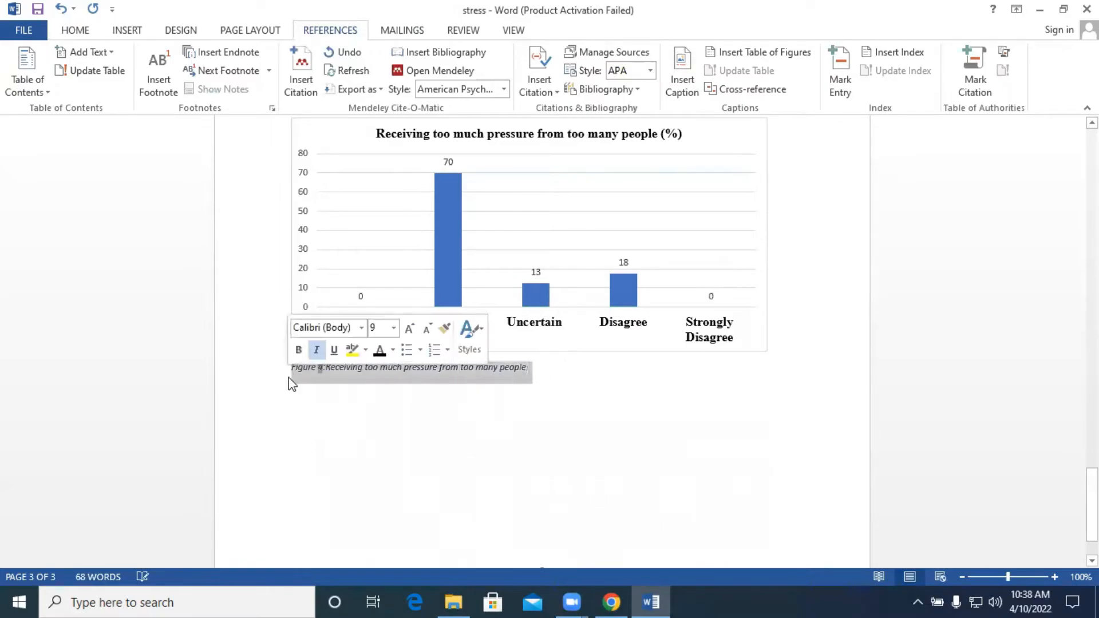
{"action": "left_click", "coordinate": [75, 30]}
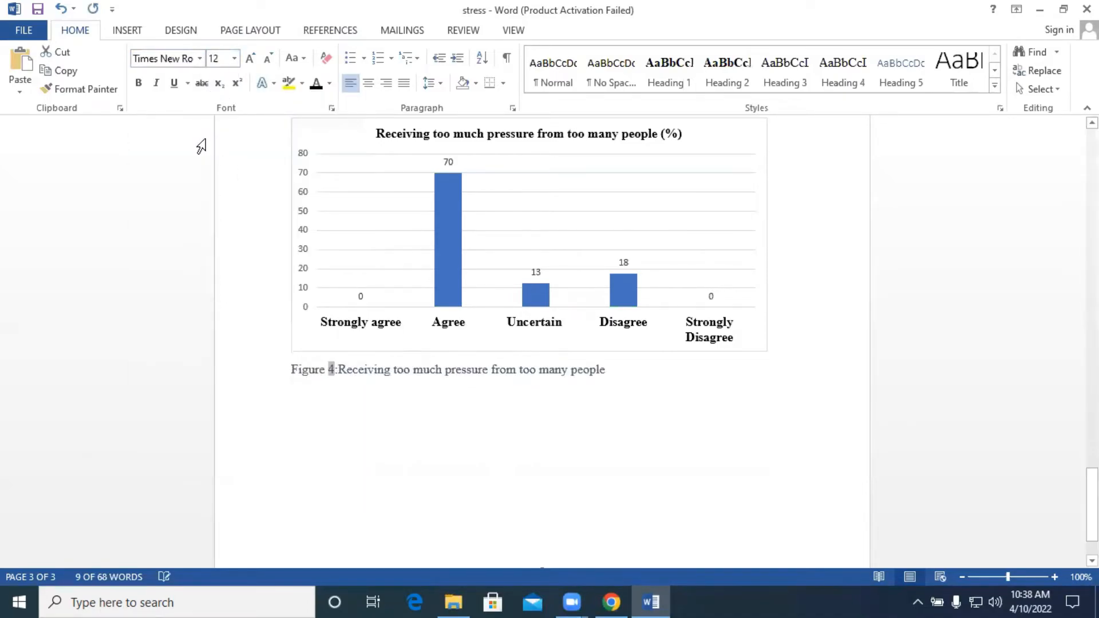
{"action": "triple_click", "coordinate": [449, 370]}
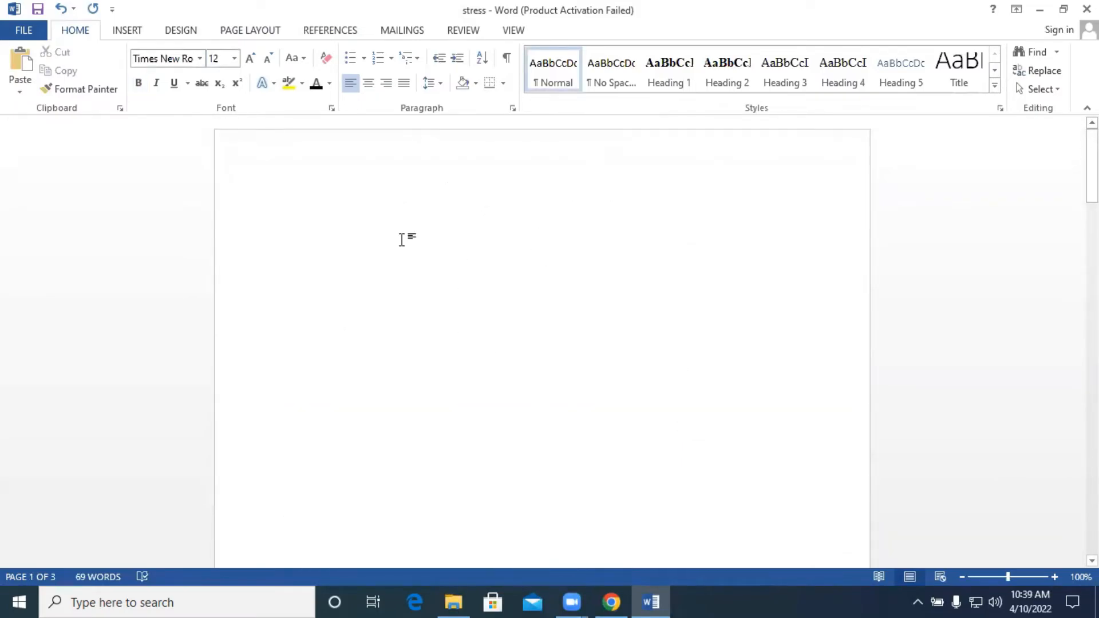
{"action": "mouse_move", "coordinate": [582, 251]}
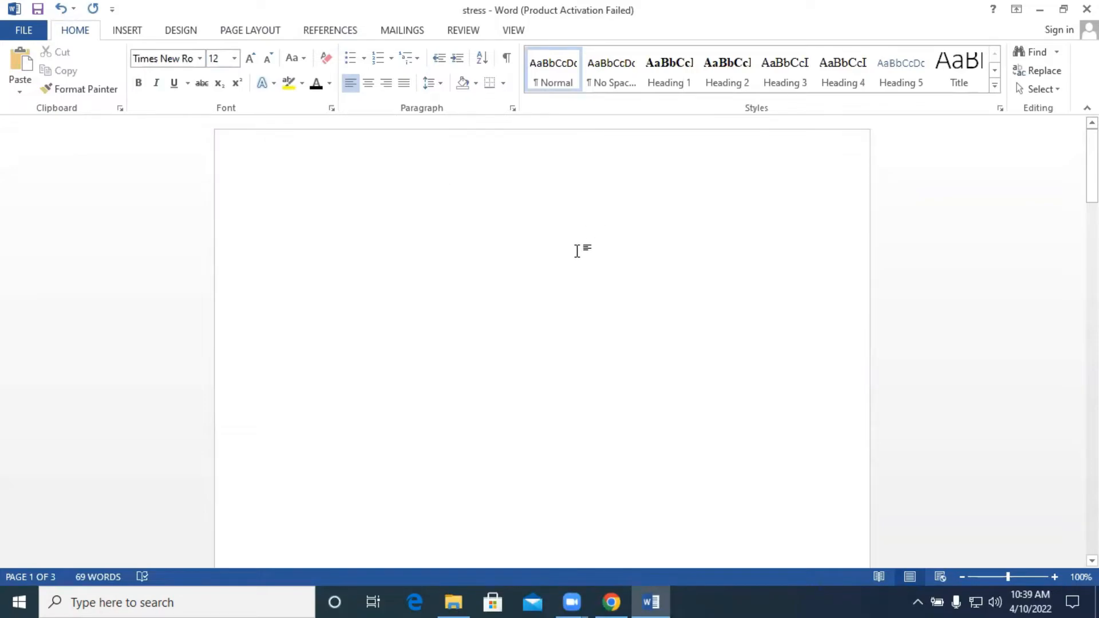
Step: Insert a blank page before section 4.2
{"action": "left_click", "coordinate": [446, 189]}
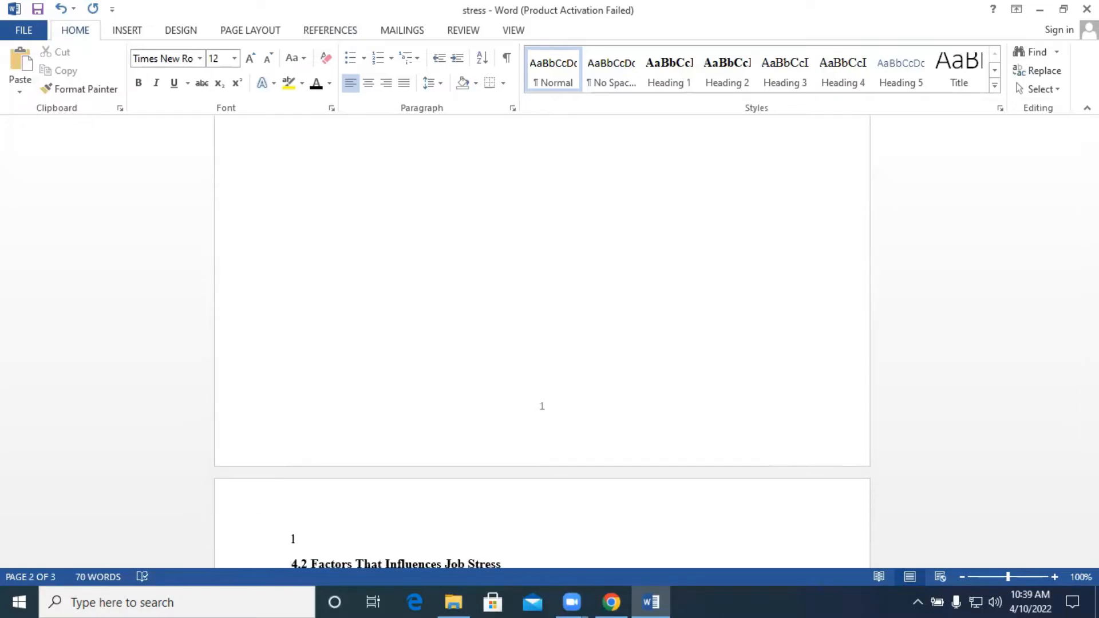
{"action": "left_click", "coordinate": [127, 31]}
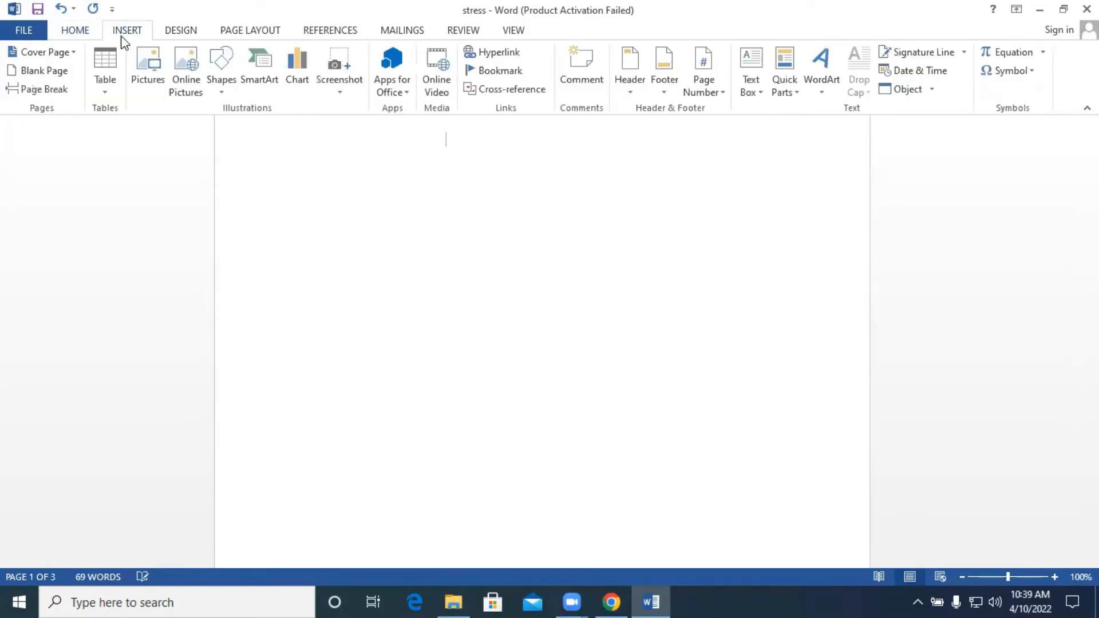
{"action": "scroll", "scroll_direction": "down", "scroll_amount": 3}
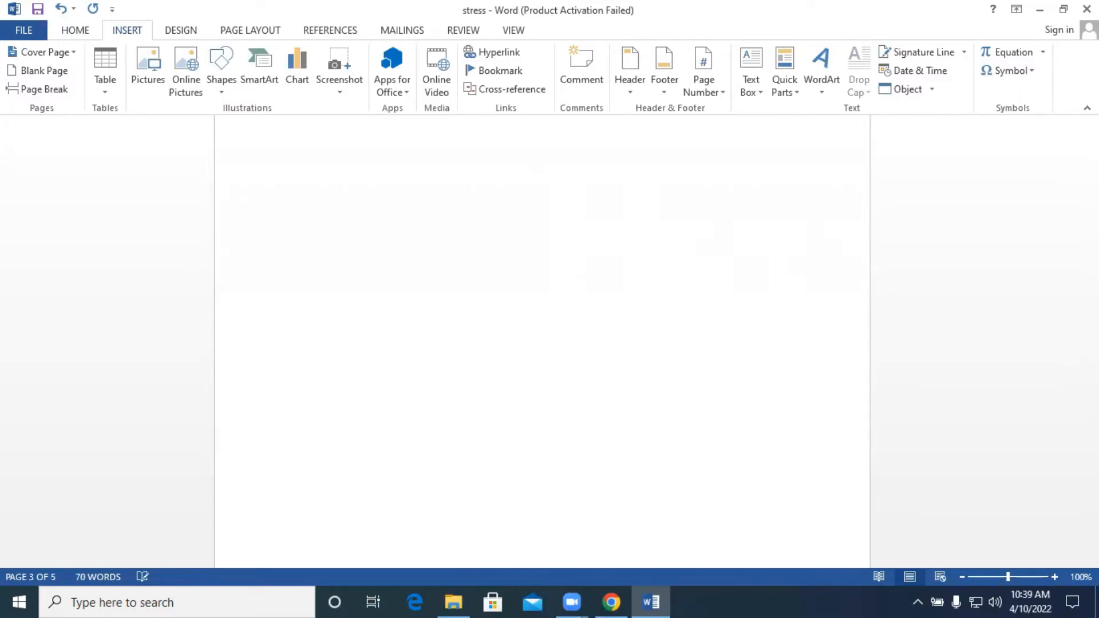
{"action": "left_click", "coordinate": [74, 31]}
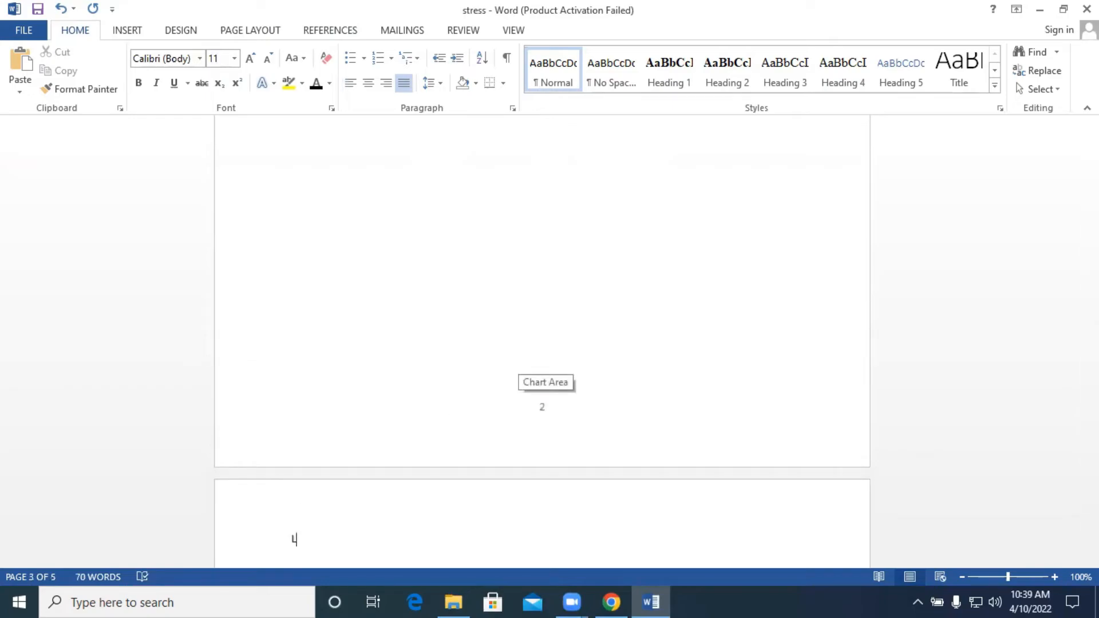
Step: Type a centred 'LIST OF FIGURES' heading in Times New Roman
{"action": "type", "text": "LIST OF"}
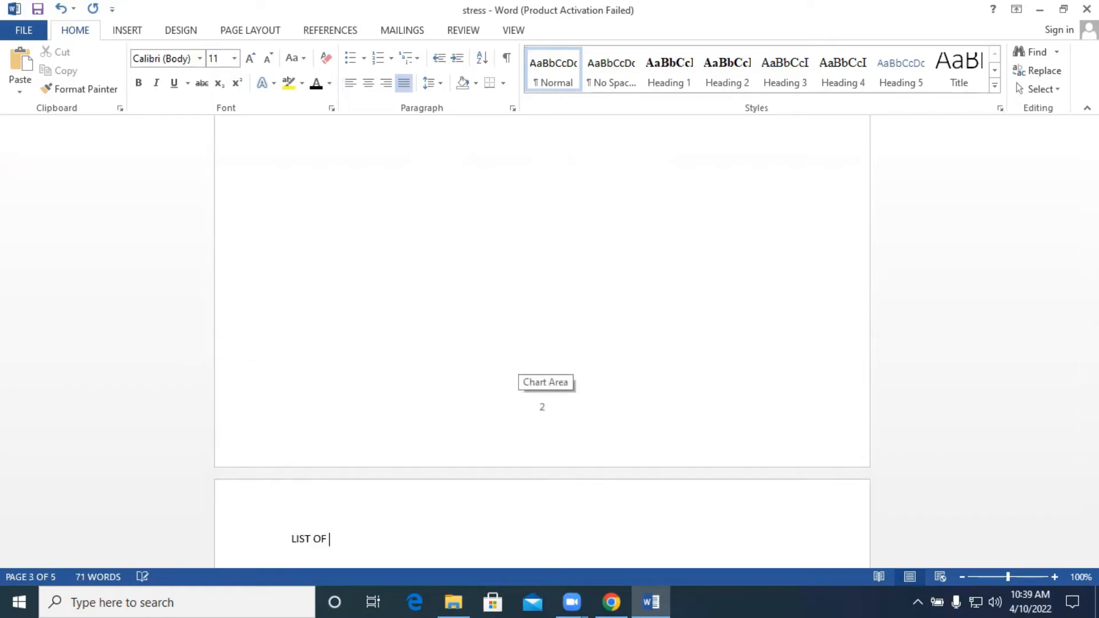
{"action": "type", "text": "FIGURE"}
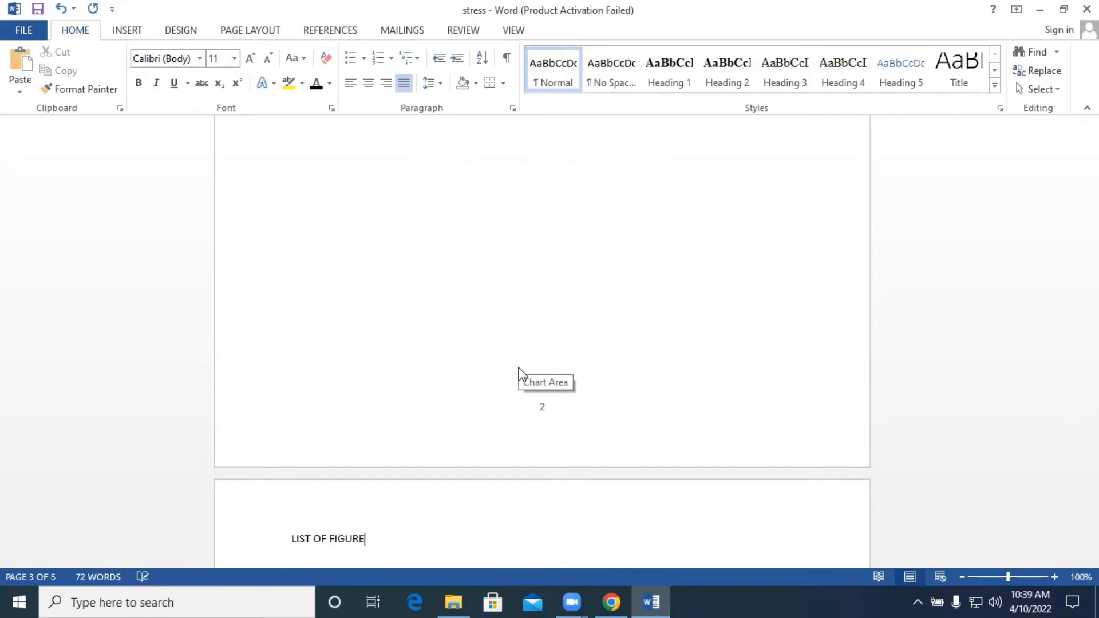
{"action": "type", "text": "S"}
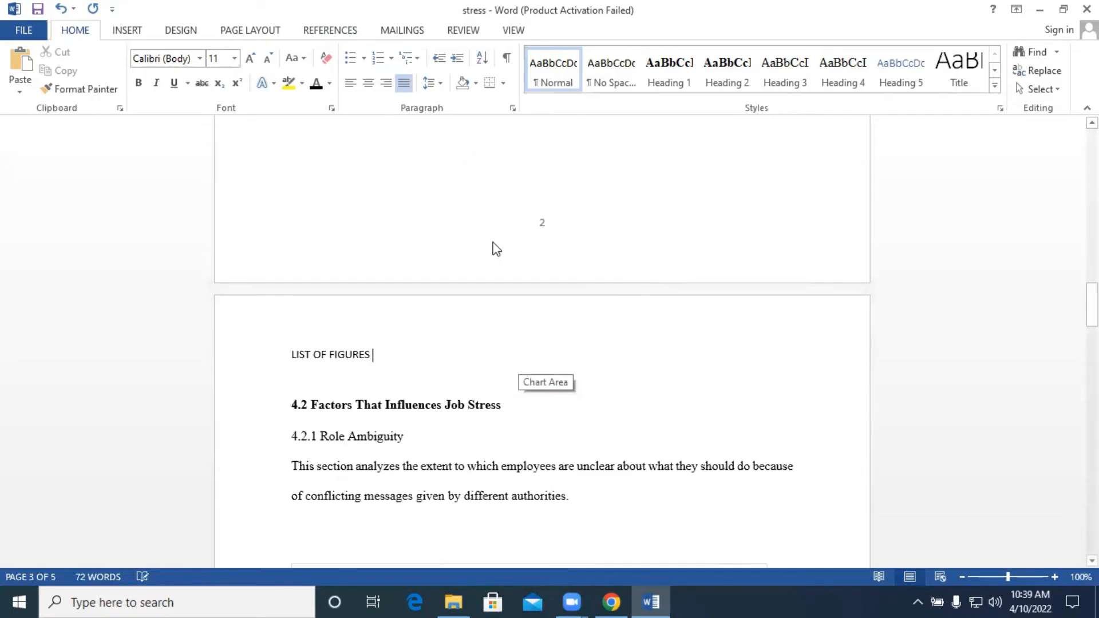
{"action": "left_click", "coordinate": [127, 31]}
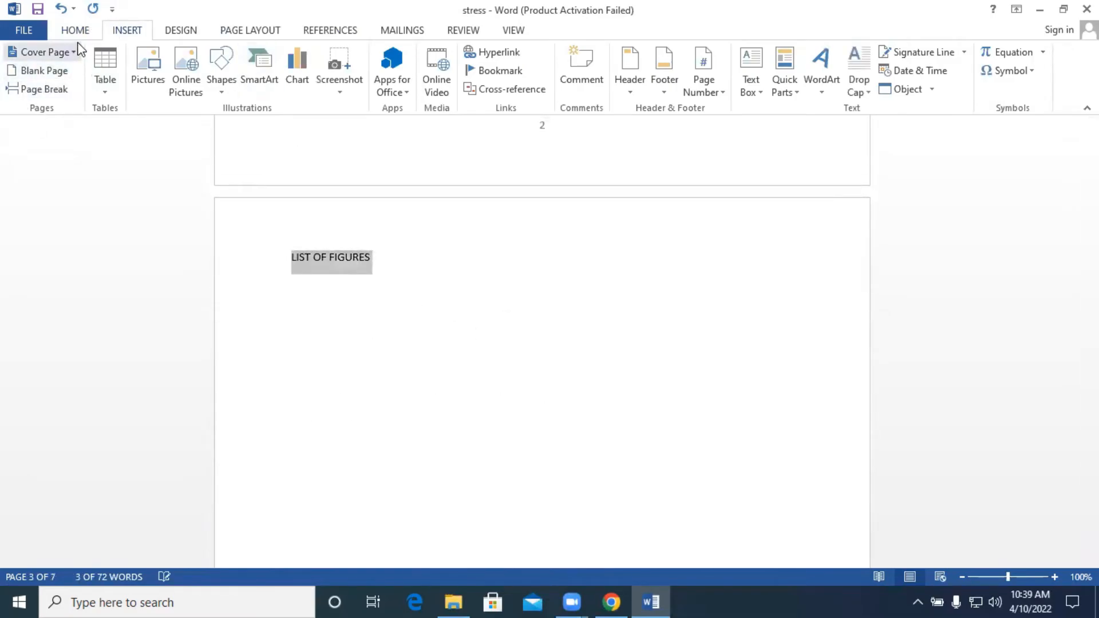
{"action": "left_click", "coordinate": [75, 30]}
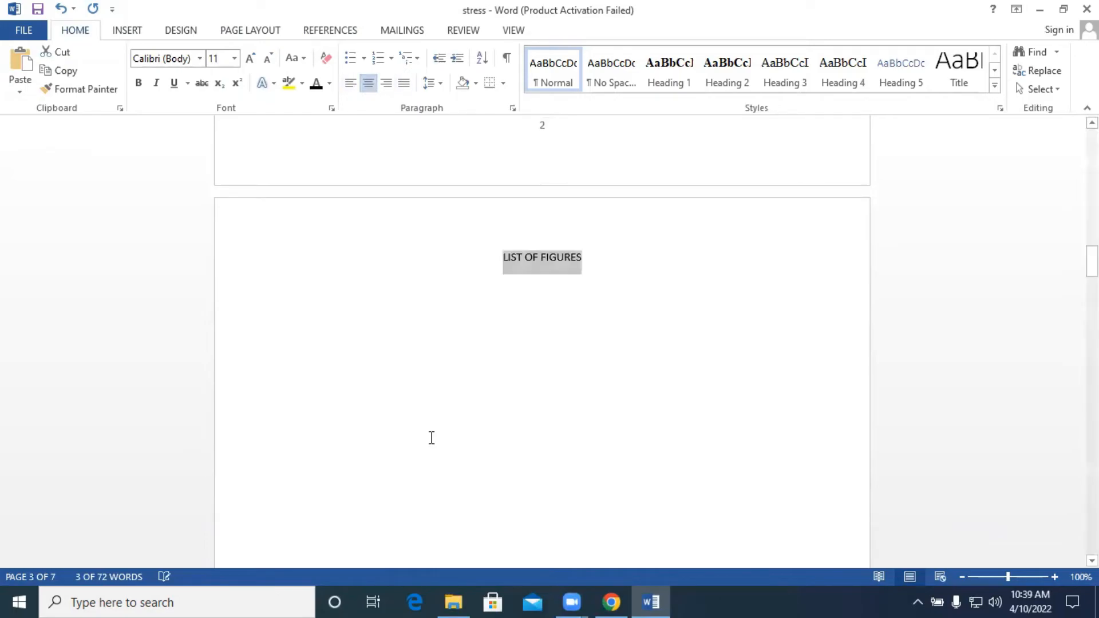
{"action": "left_click", "coordinate": [200, 59]}
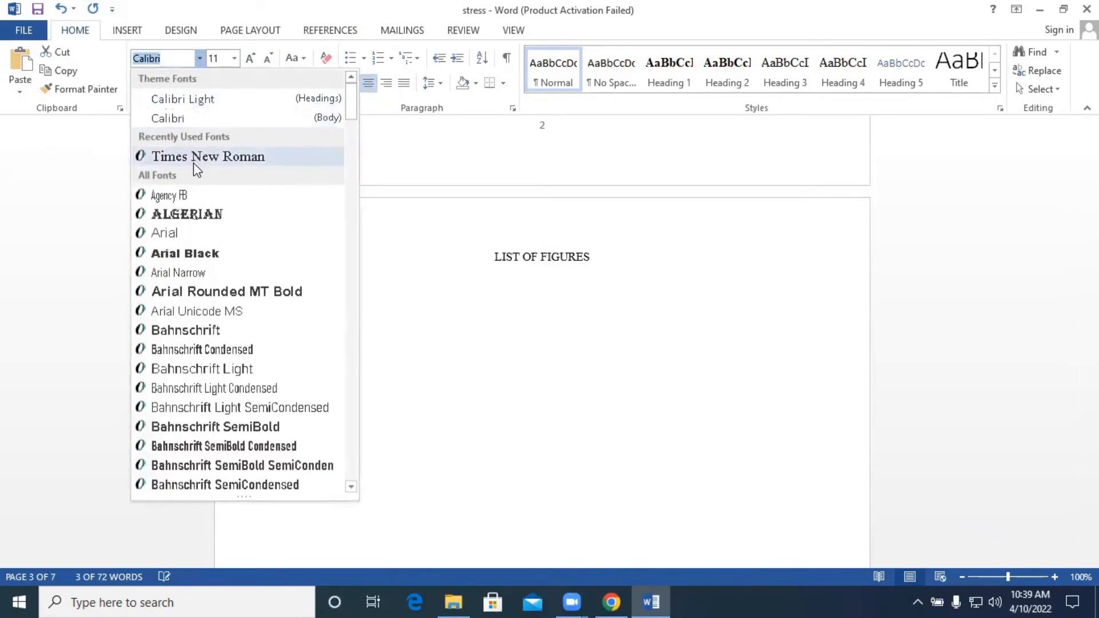
{"action": "left_click", "coordinate": [208, 156]}
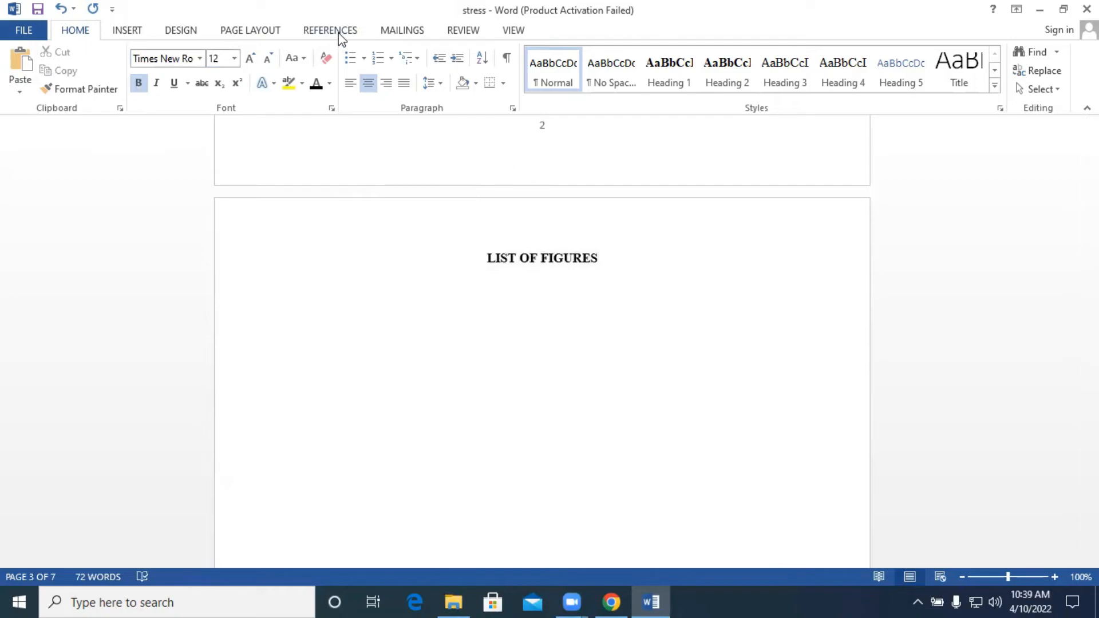
Step: Insert a Table of Figures using the Figure caption label
{"action": "left_click", "coordinate": [330, 30]}
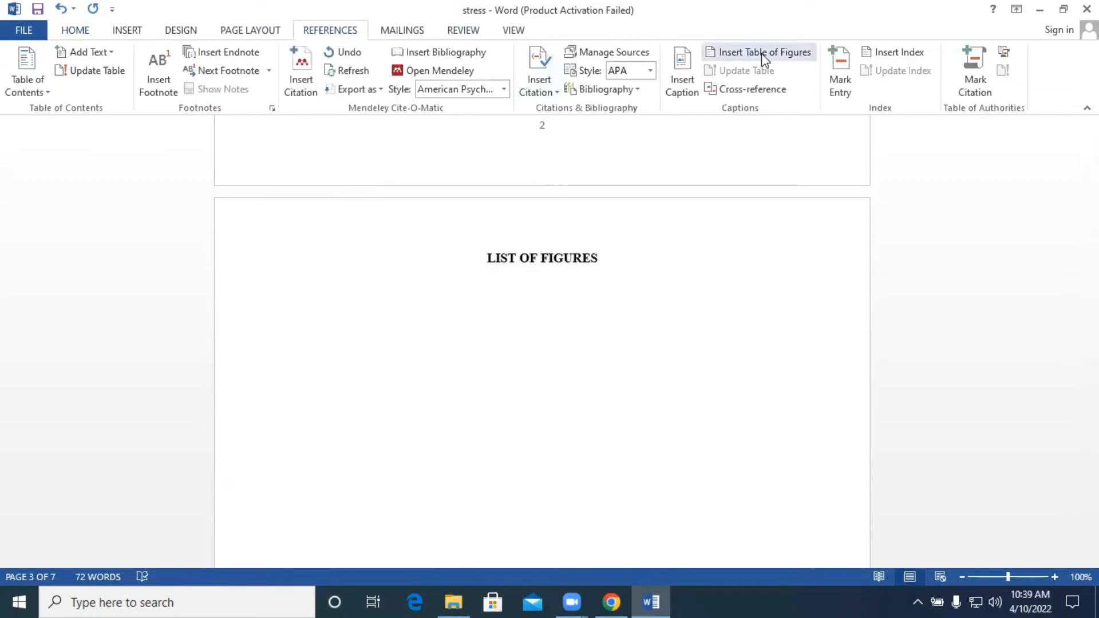
{"action": "mouse_move", "coordinate": [764, 52]}
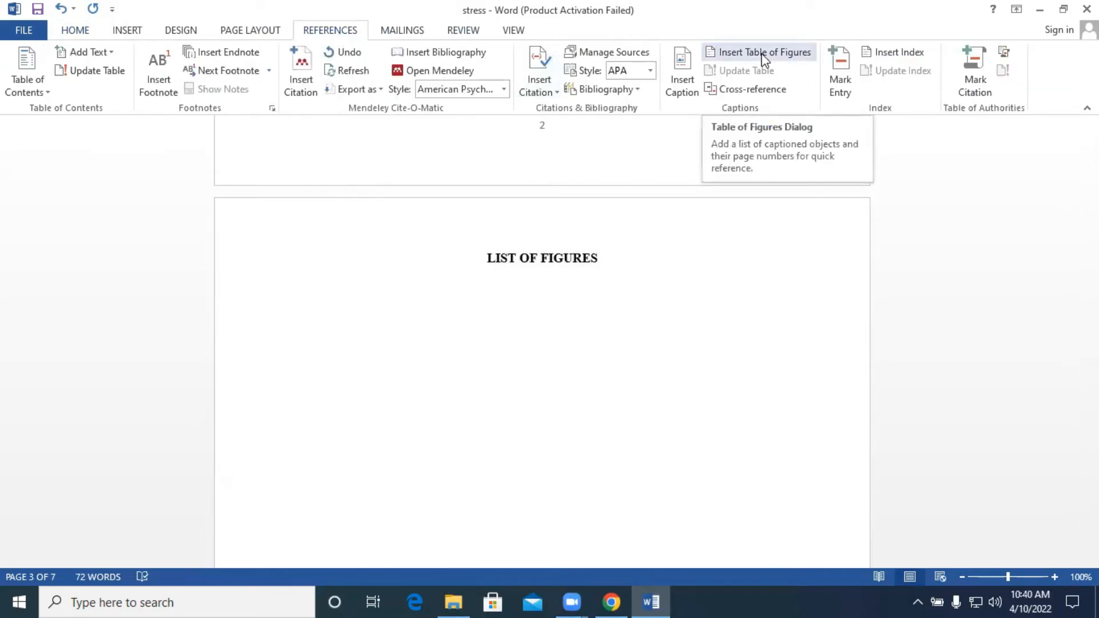
{"action": "left_click", "coordinate": [762, 52]}
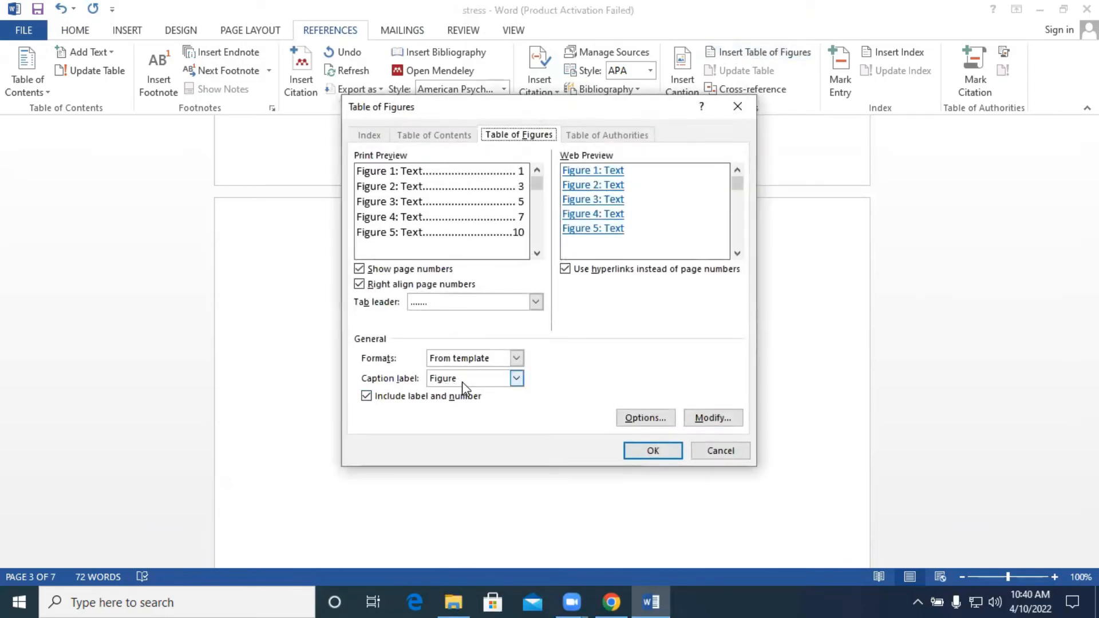
{"action": "left_click", "coordinate": [652, 450]}
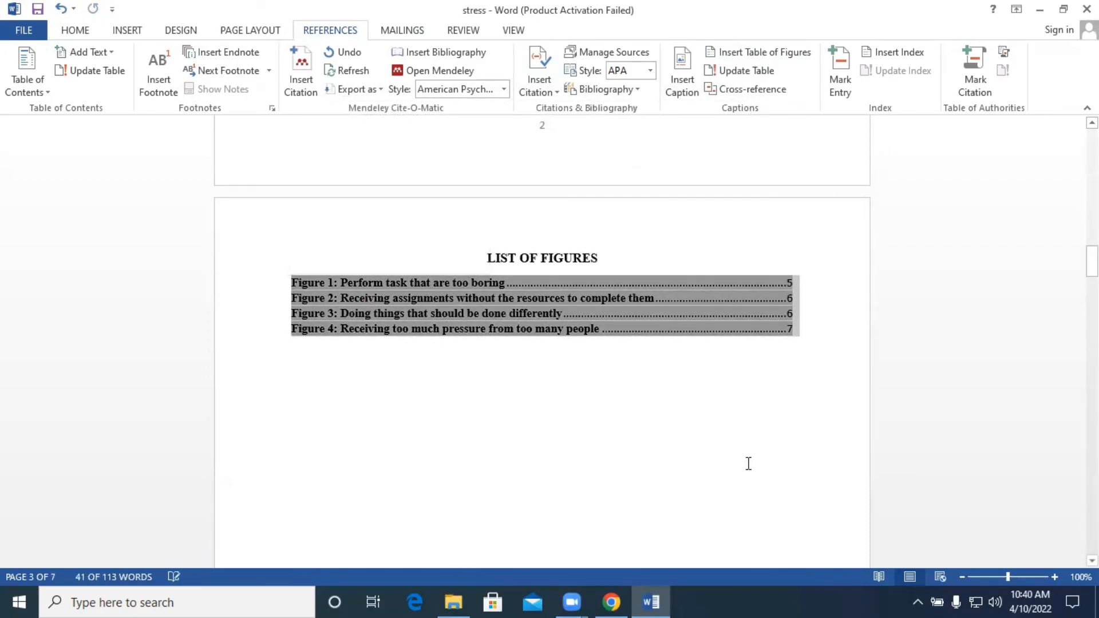
{"action": "mouse_move", "coordinate": [502, 390]}
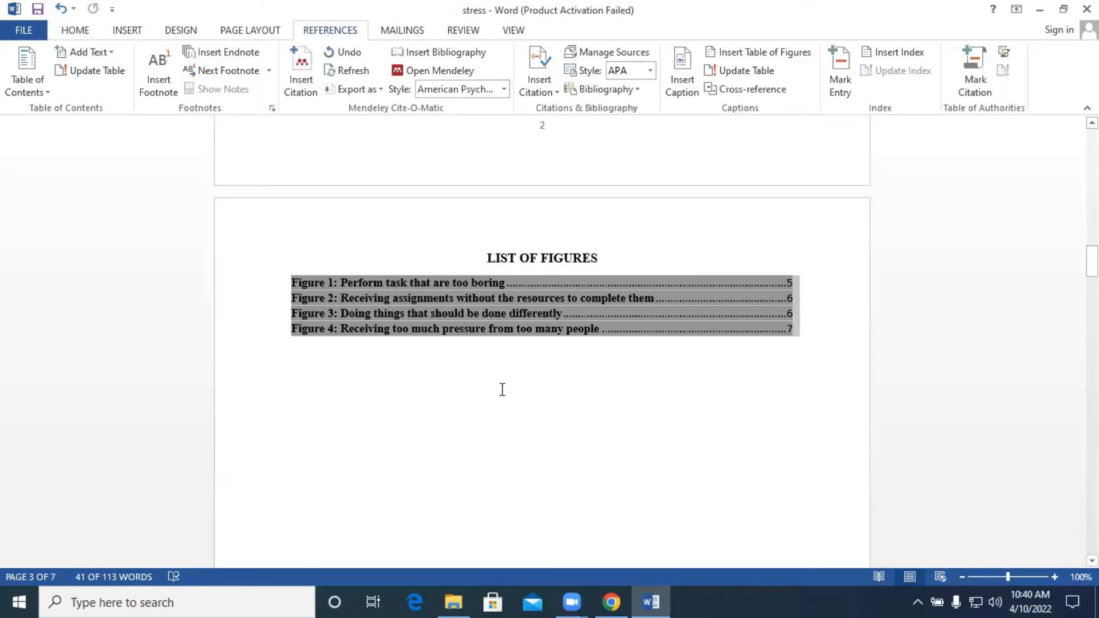
Step: Set the list of figures entries to Times New Roman with 2.0 line spacing
{"action": "left_click", "coordinate": [75, 29]}
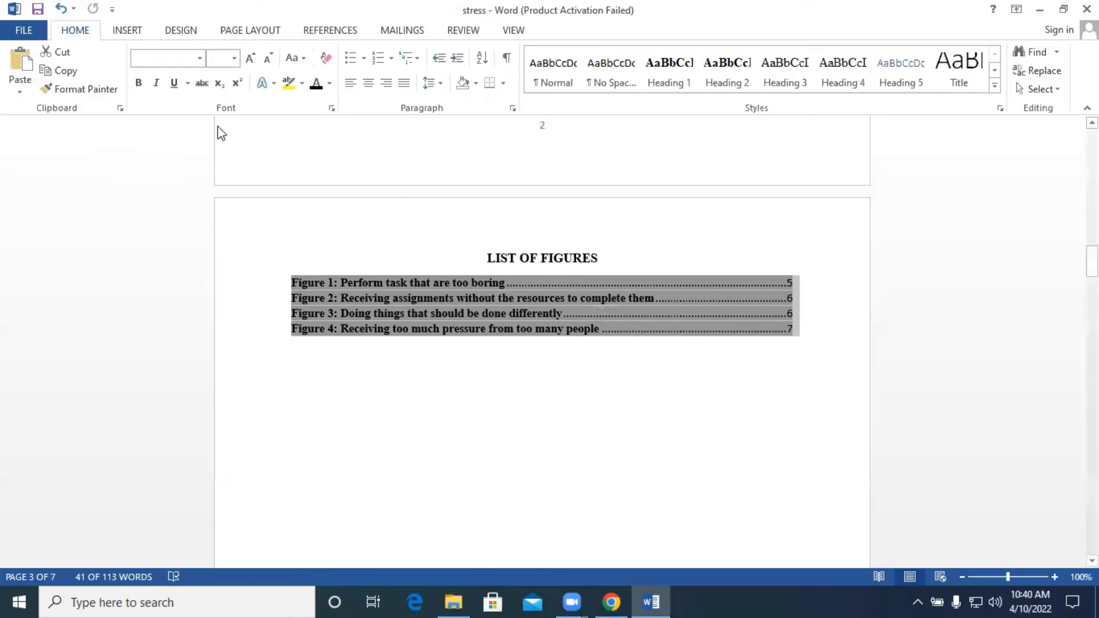
{"action": "left_click", "coordinate": [200, 58]}
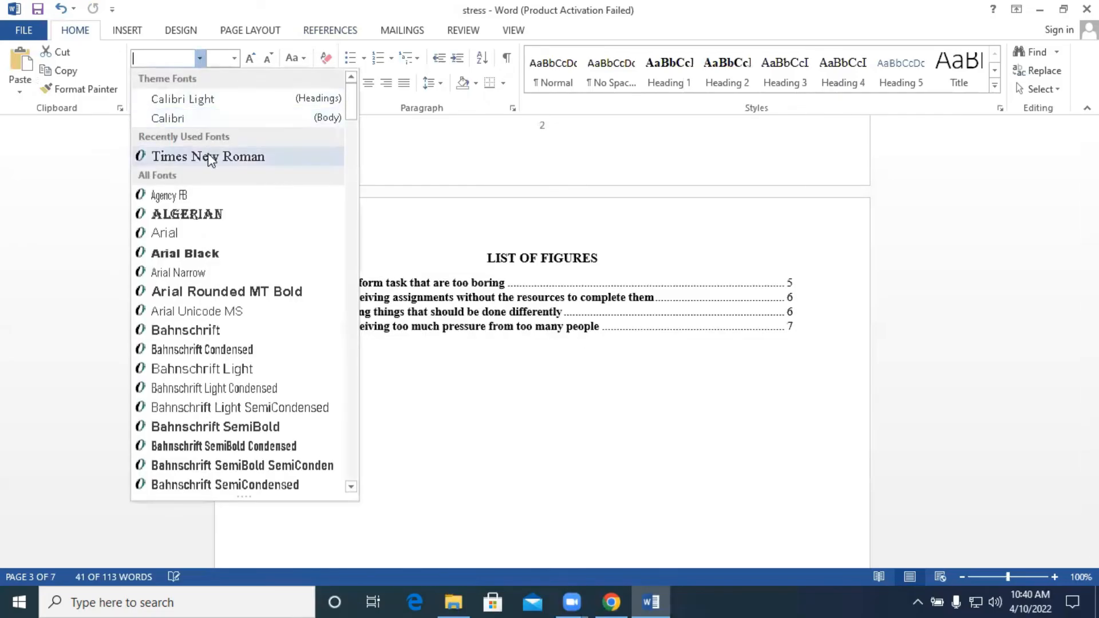
{"action": "left_click", "coordinate": [207, 156]}
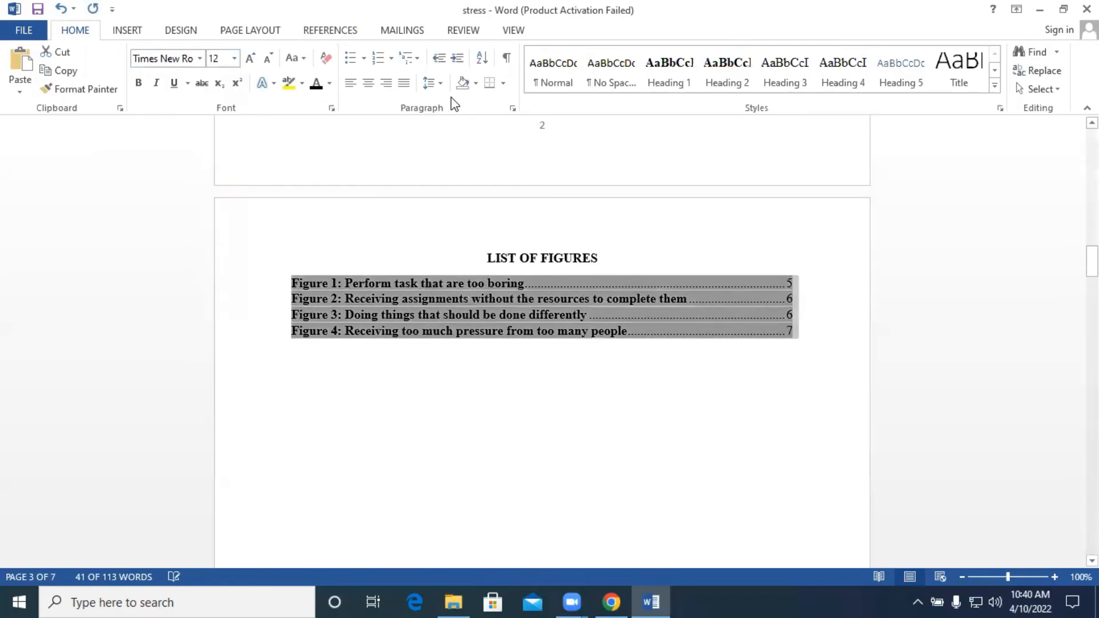
{"action": "left_click", "coordinate": [428, 83]}
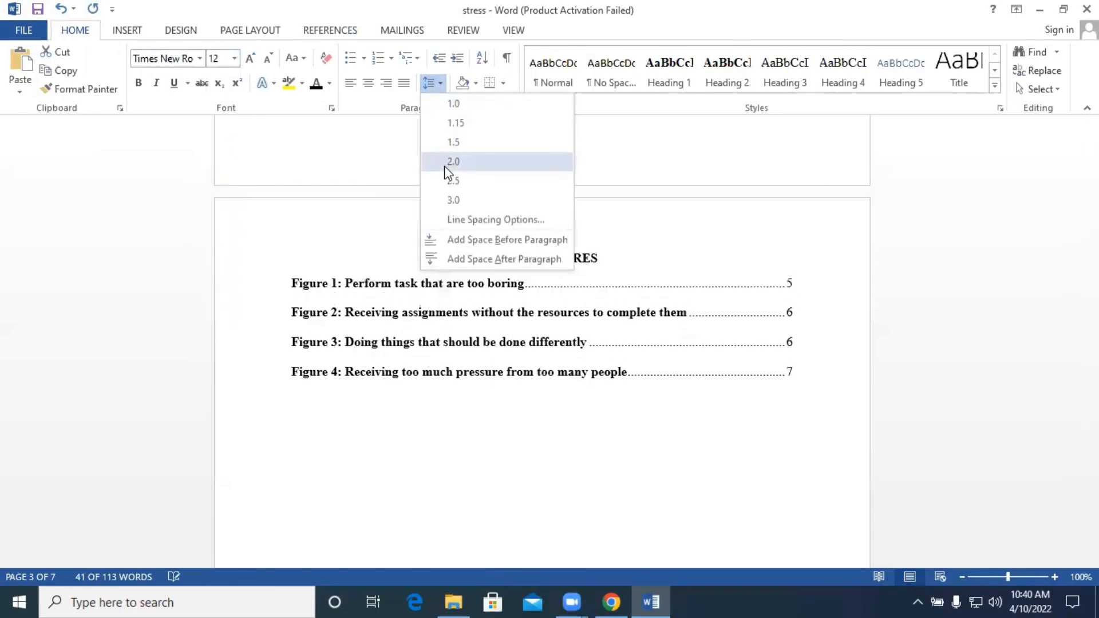
{"action": "left_click", "coordinate": [453, 161]}
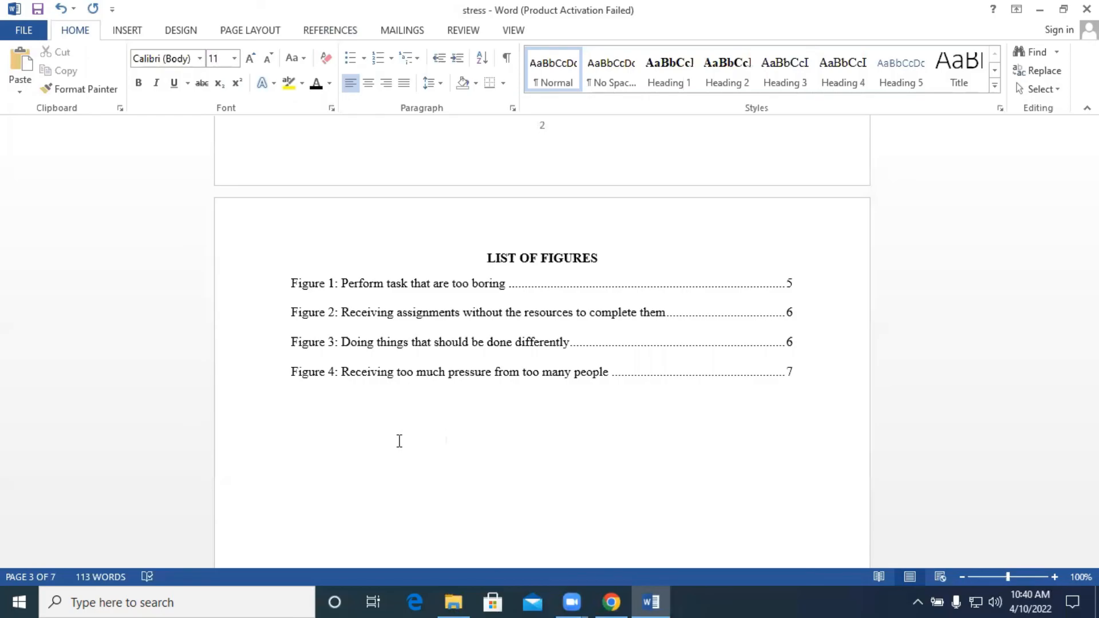
{"action": "left_click", "coordinate": [445, 440]}
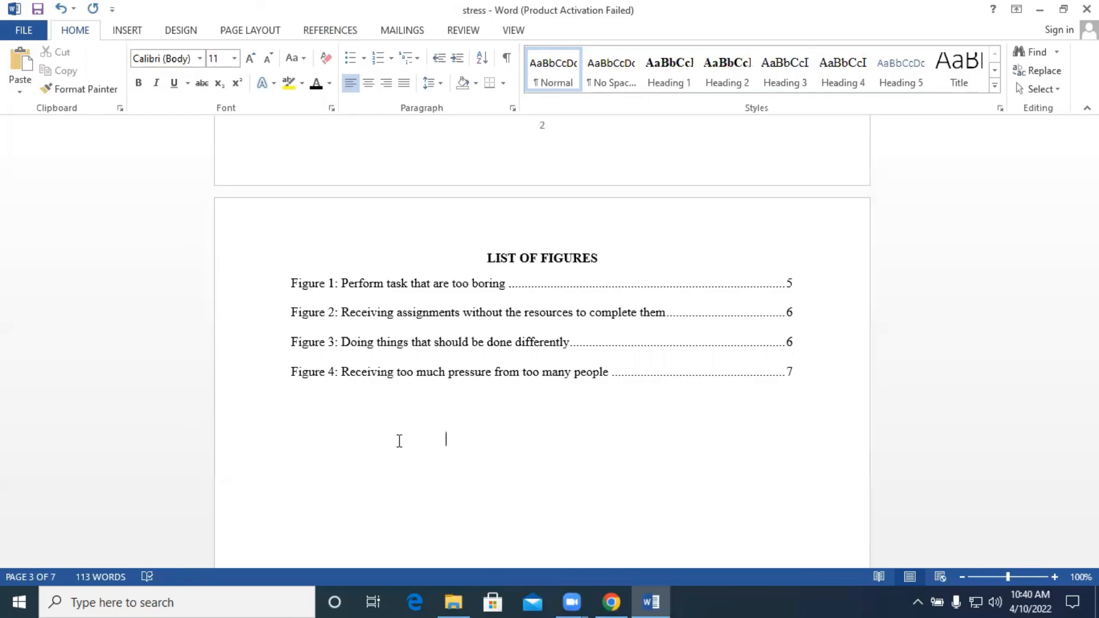